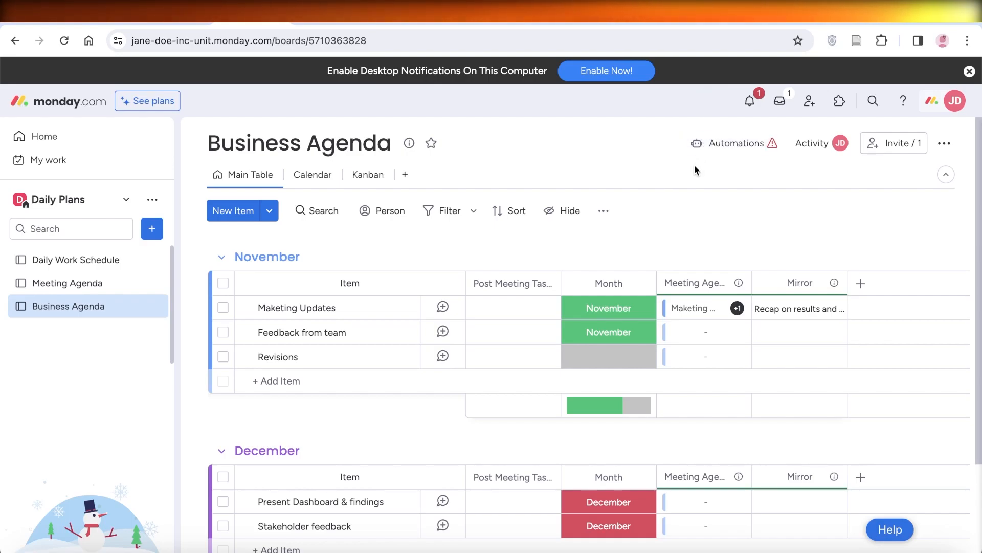
mouse_move(666, 234)
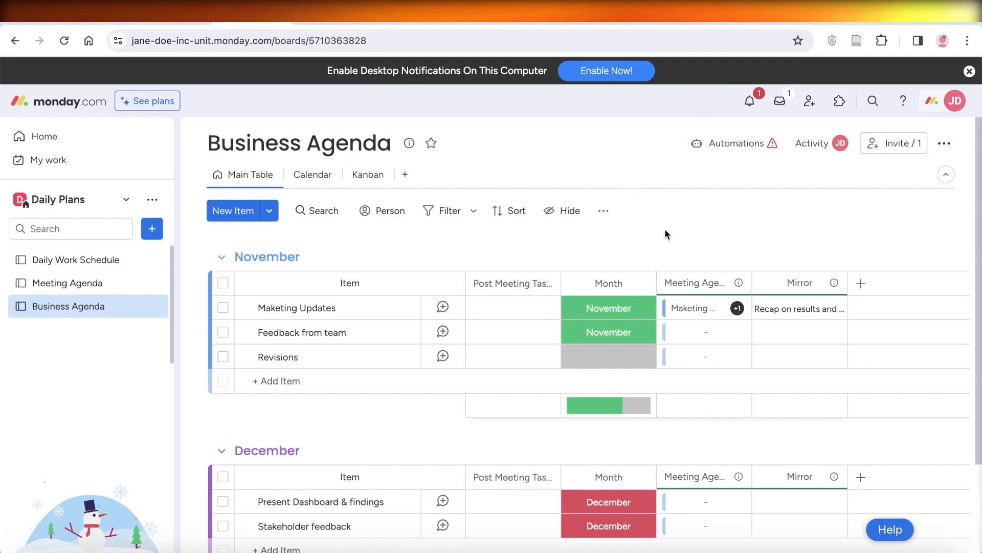
mouse_move(635, 246)
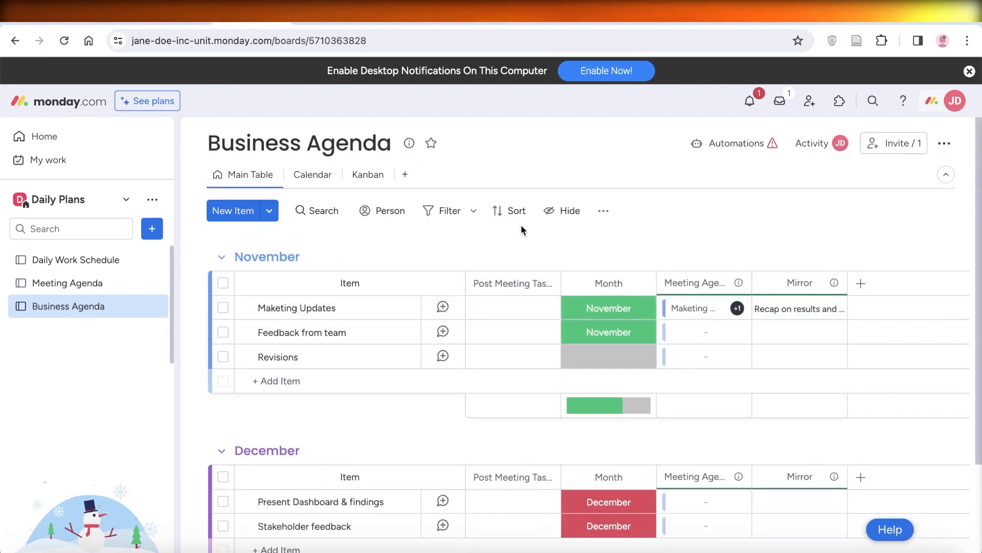
mouse_move(599, 244)
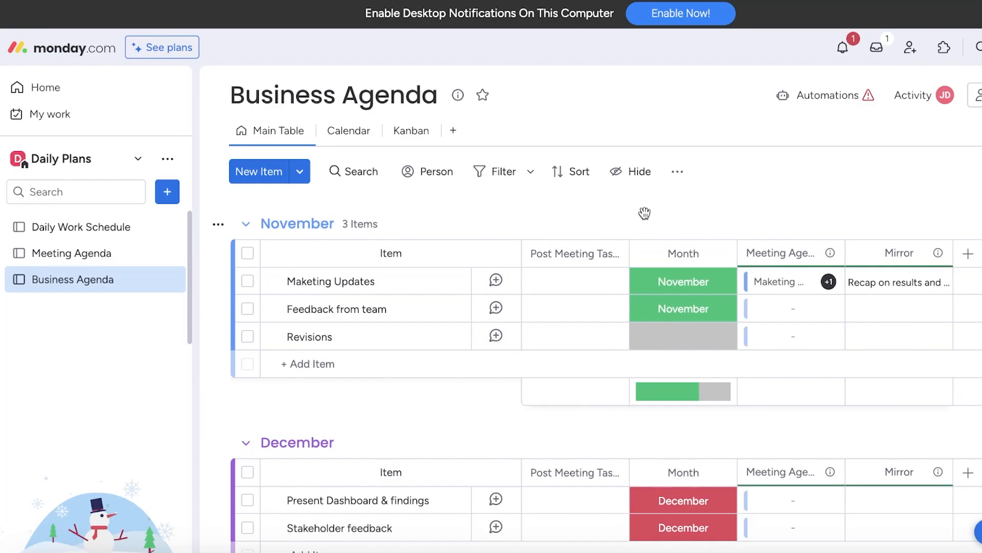
mouse_move(342, 271)
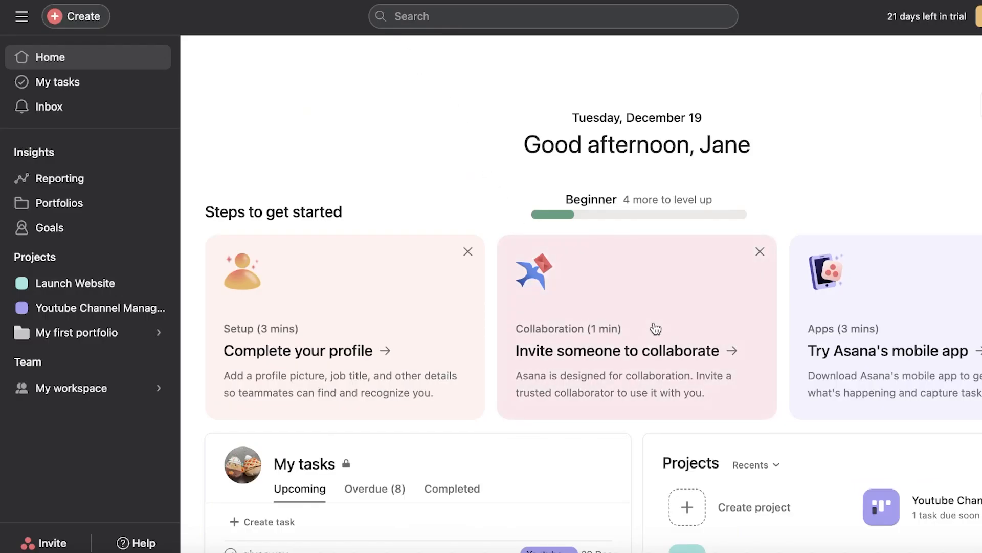
mouse_move(674, 277)
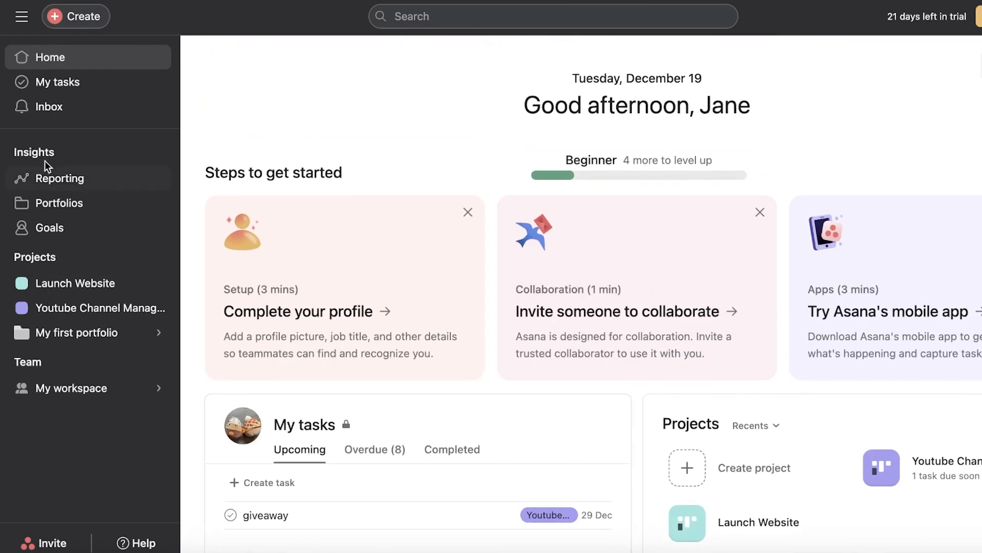
mouse_move(74, 252)
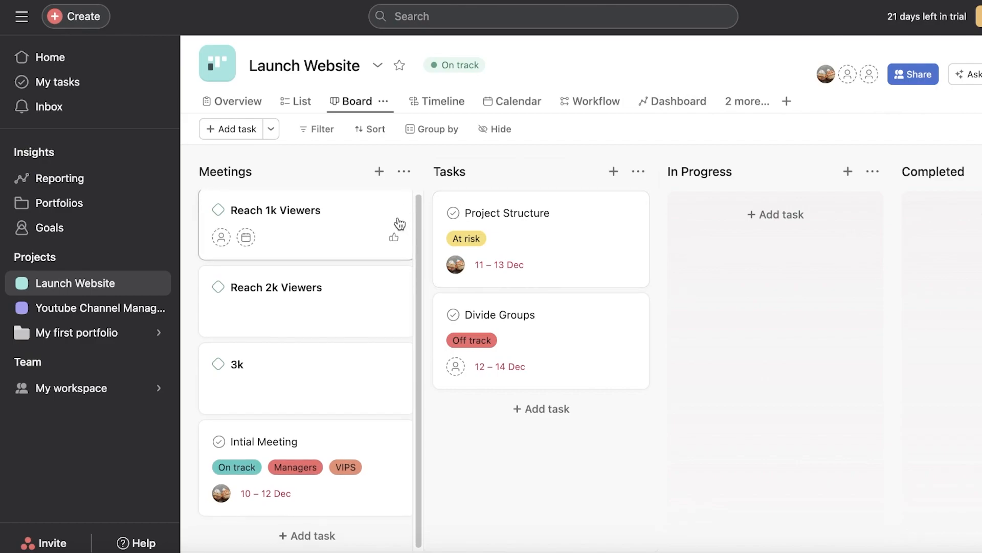
mouse_move(356, 240)
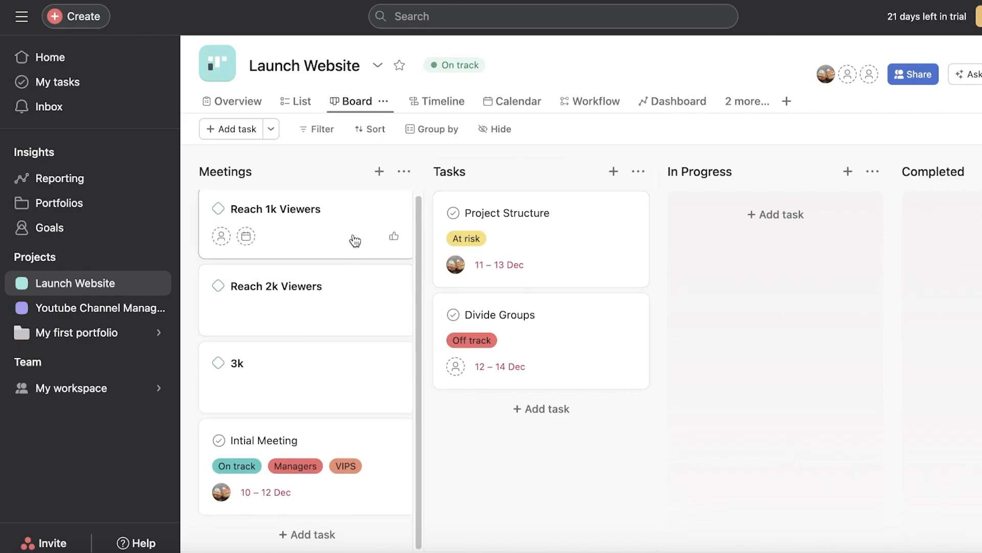
Step: Open the Launch Website project's Customize panel at its Apps integrations section
left_click(20, 16)
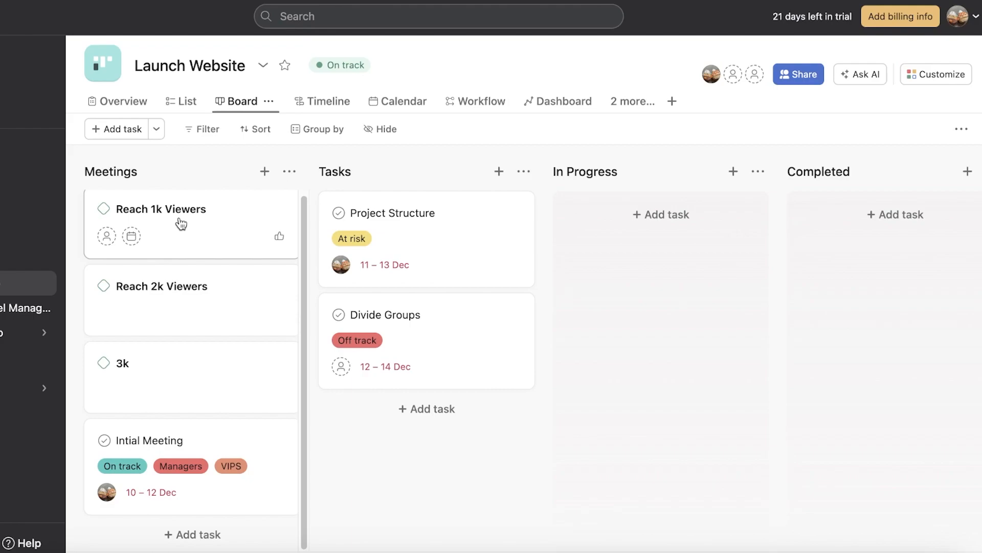
mouse_move(130, 244)
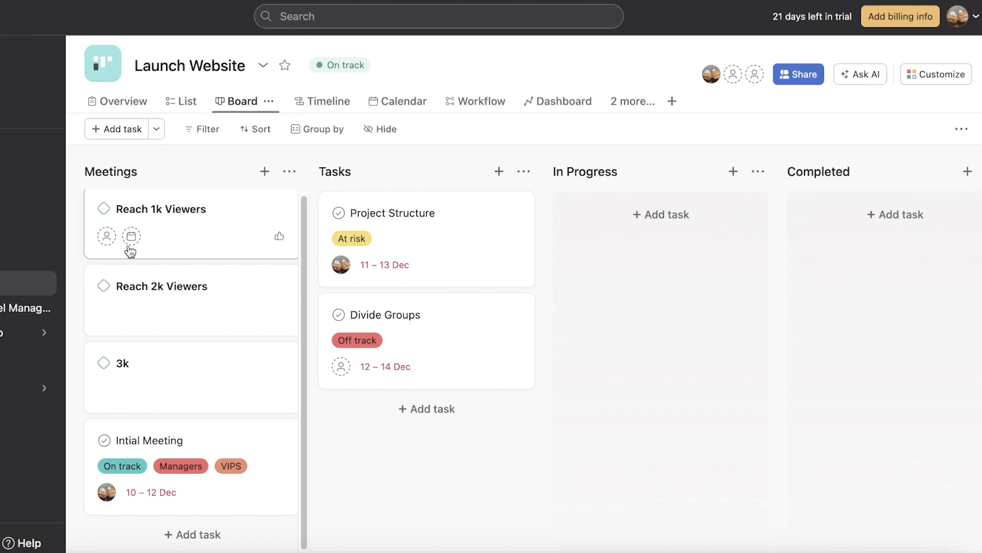
mouse_move(189, 248)
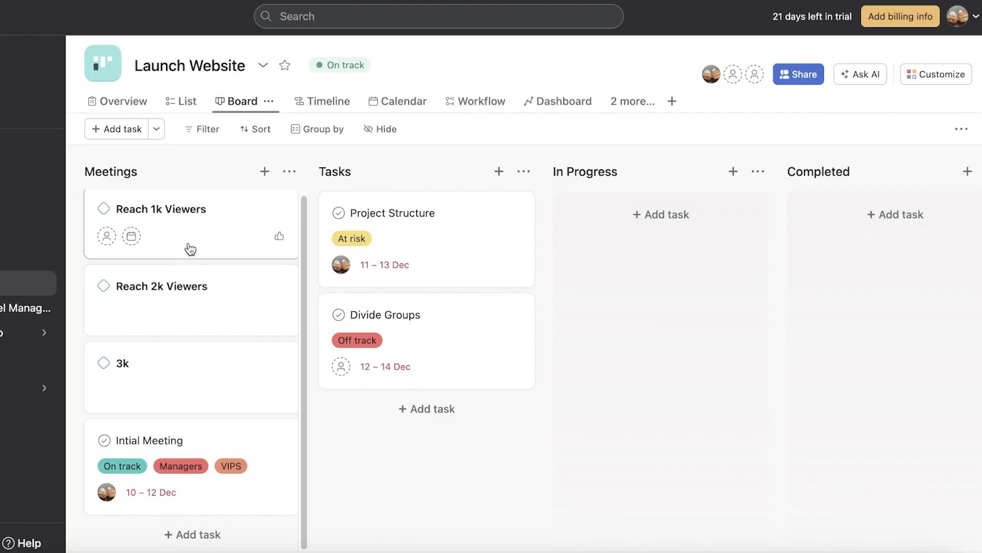
mouse_move(197, 246)
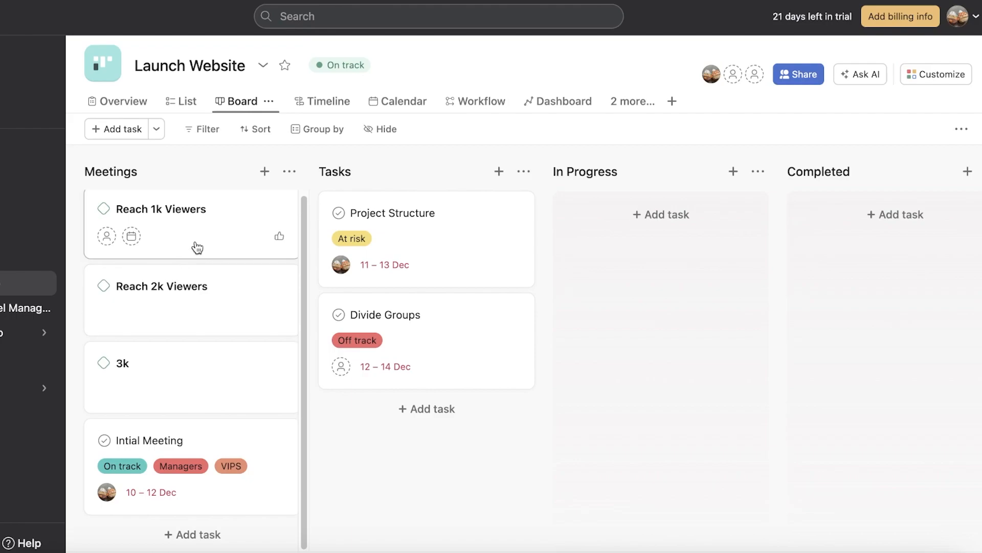
mouse_move(246, 209)
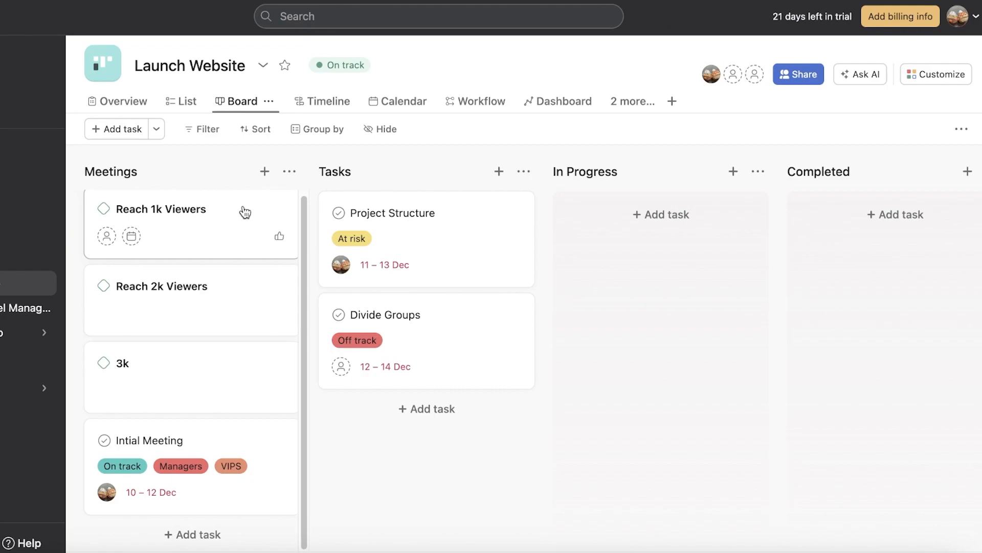
mouse_move(237, 217)
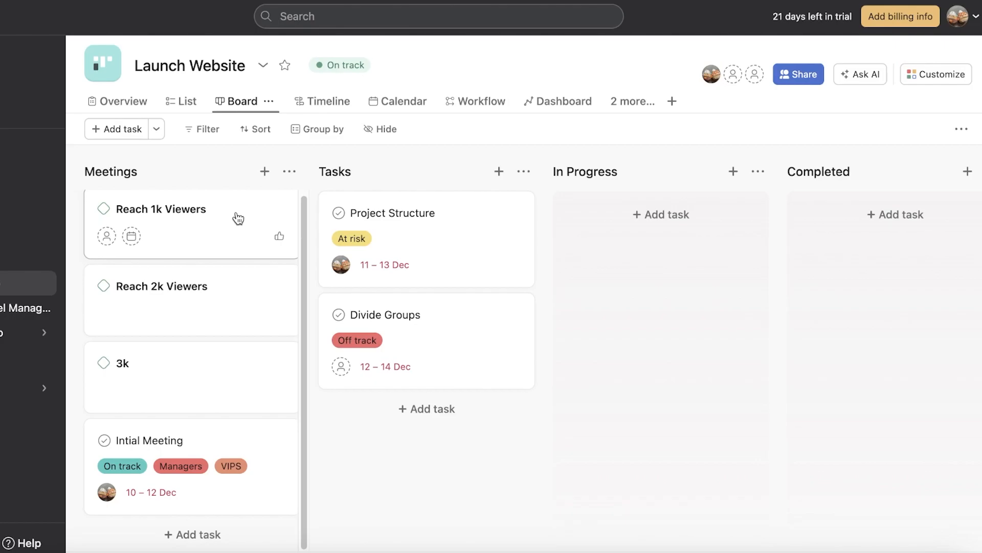
mouse_move(893, 113)
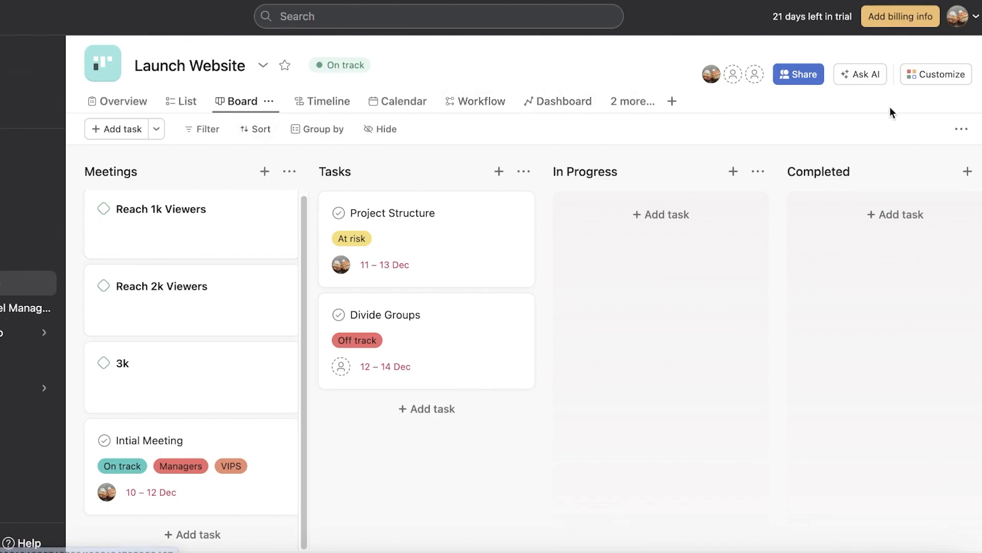
left_click(936, 74)
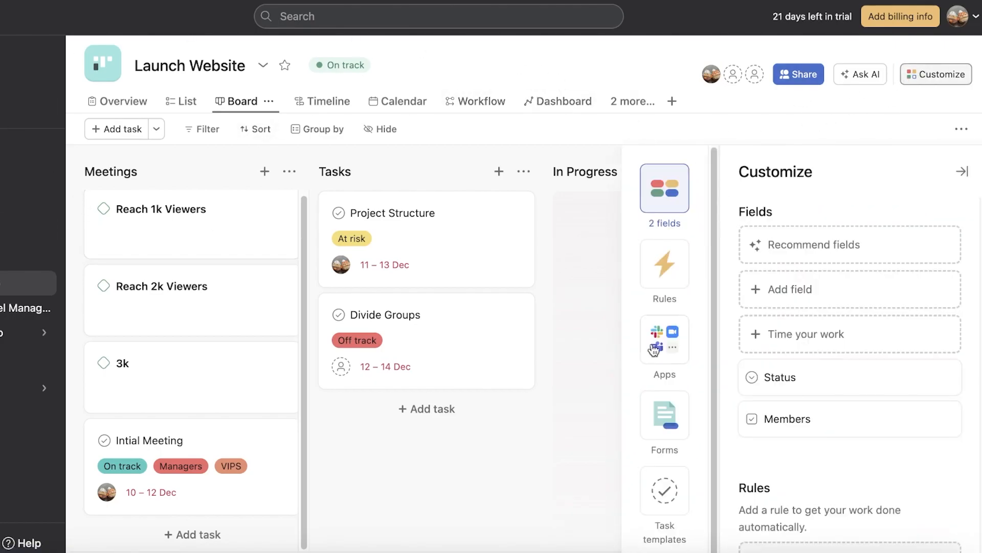
left_click(664, 339)
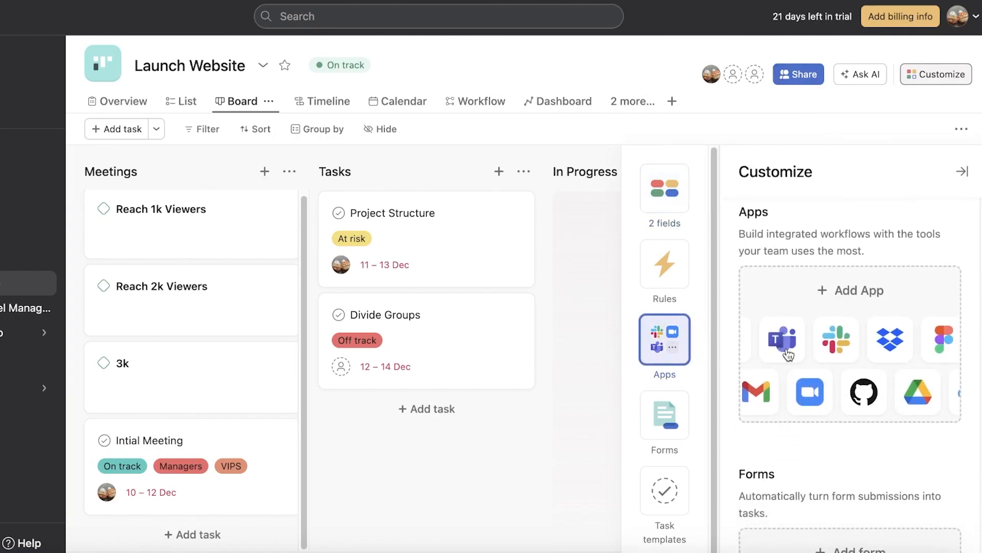
mouse_move(819, 344)
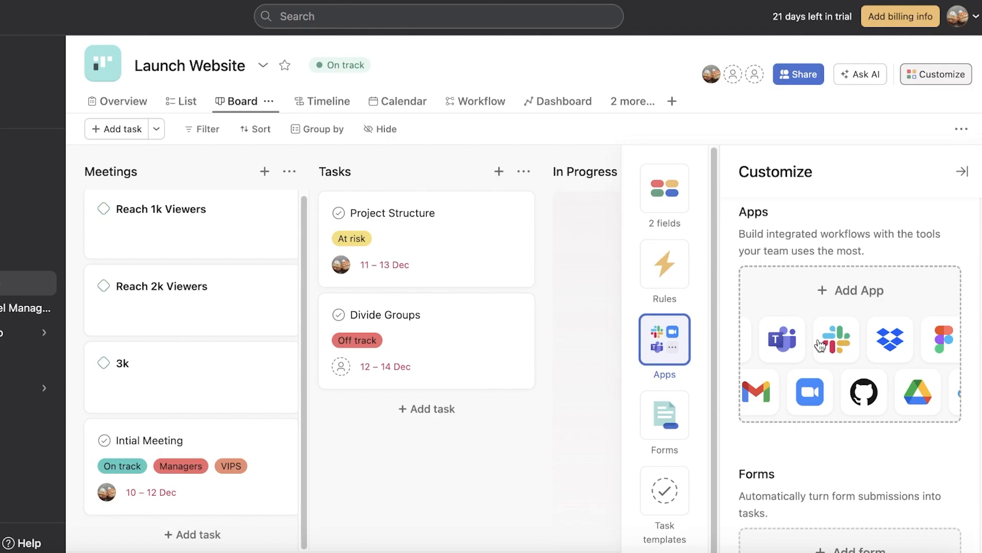
mouse_move(716, 348)
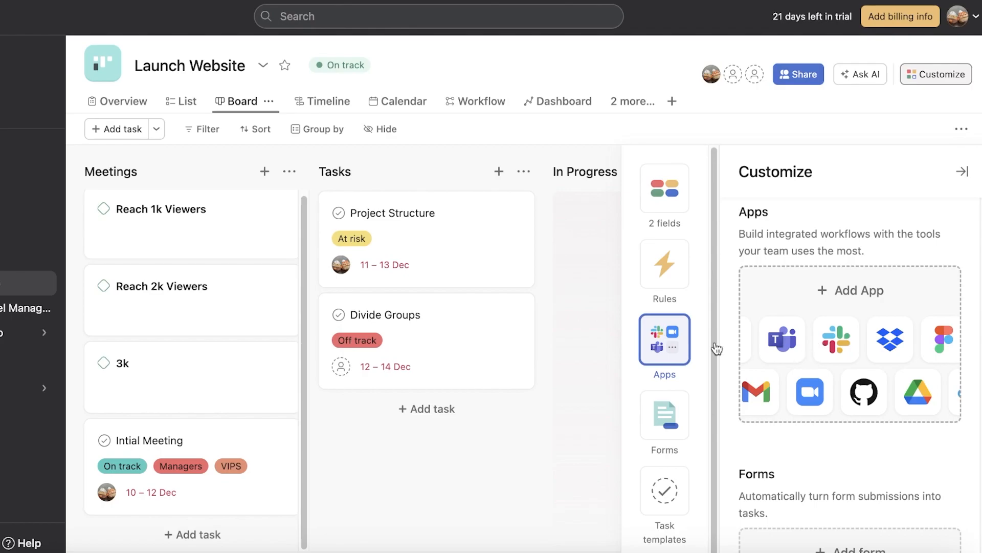
Step: Open the Project Structure task and bring up its assignee choices, listing Jane Doe
left_click(392, 213)
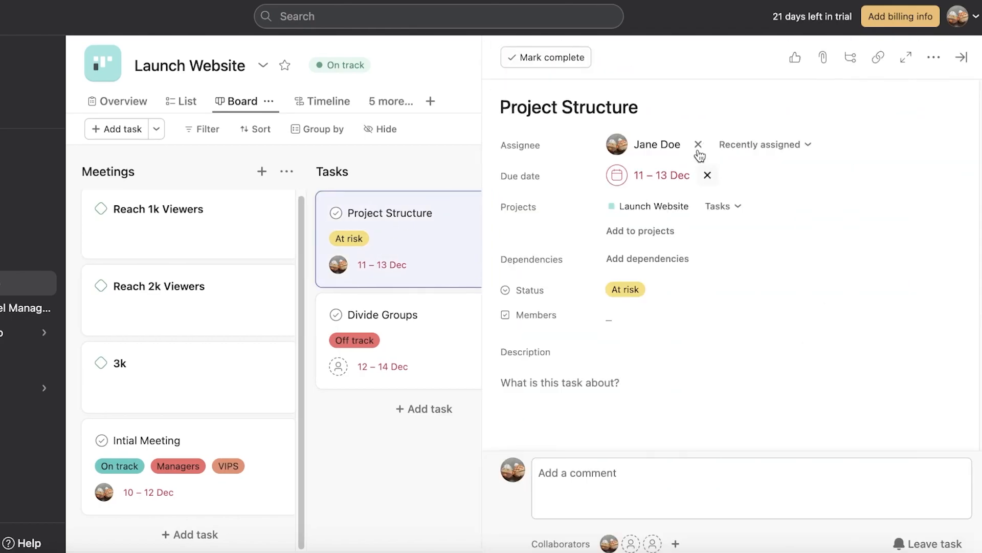
left_click(765, 144)
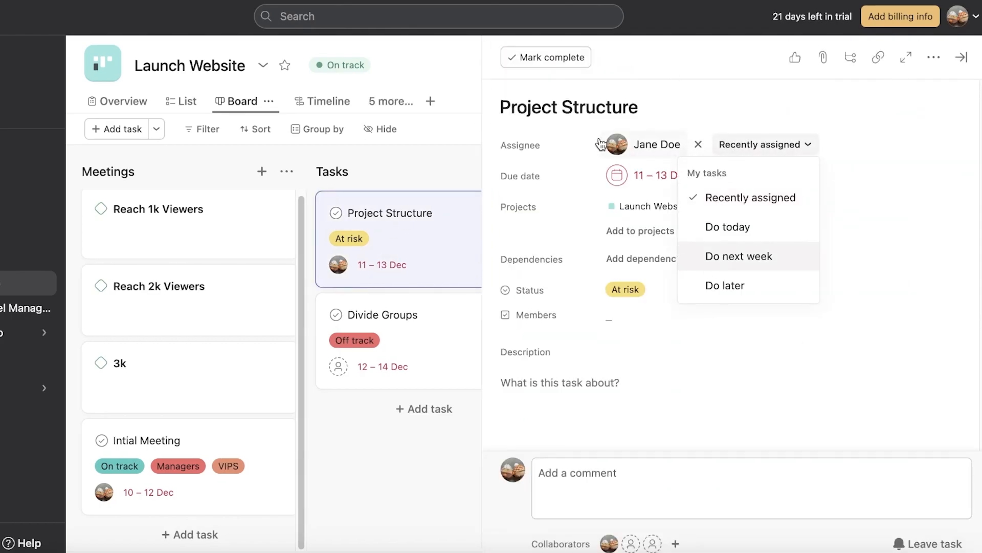
left_click(652, 145)
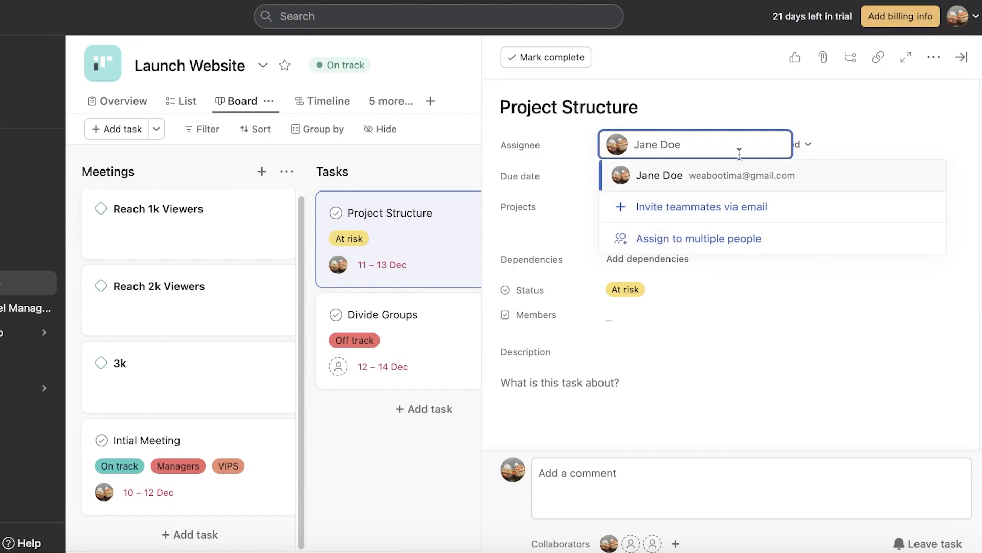
mouse_move(625, 252)
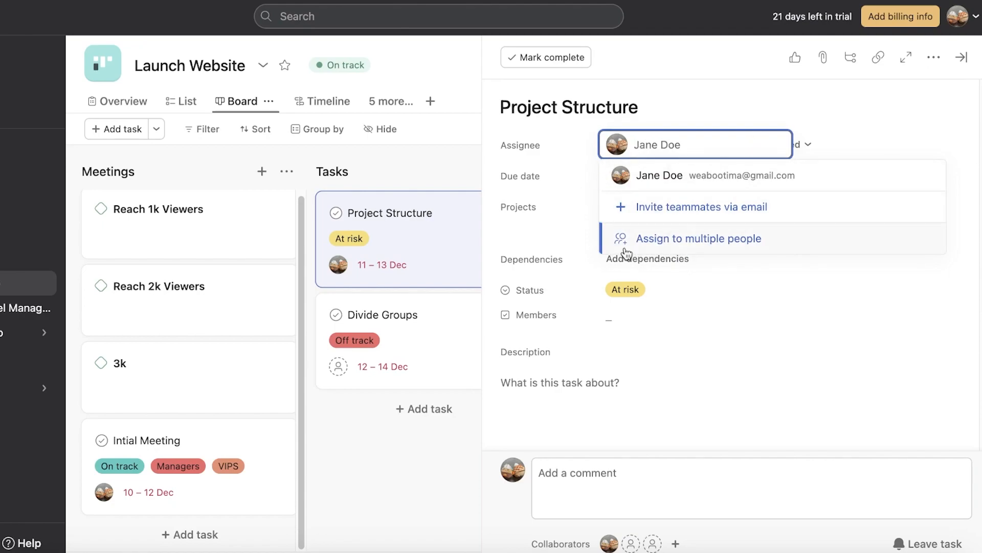
mouse_move(745, 244)
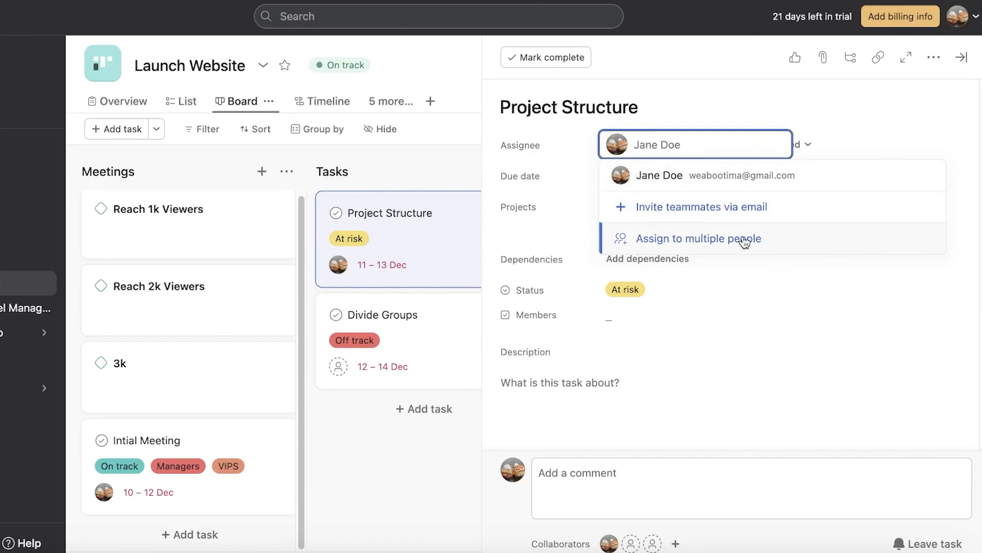
left_click(187, 102)
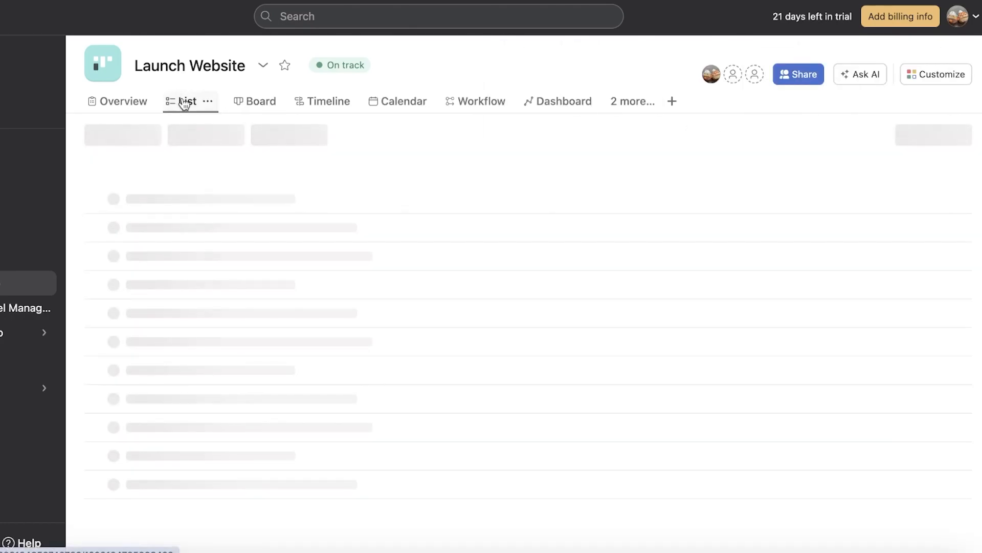
left_click(908, 171)
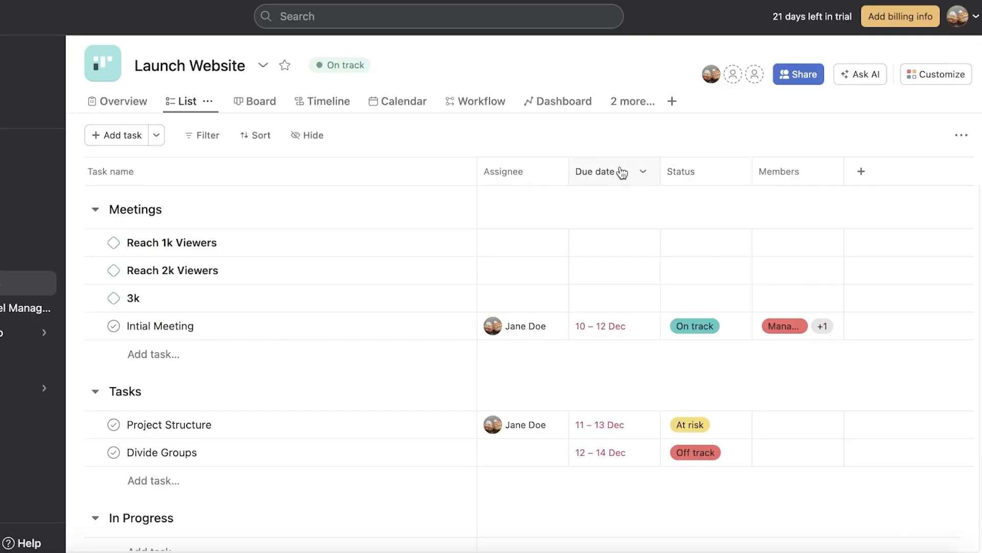
left_click(861, 170)
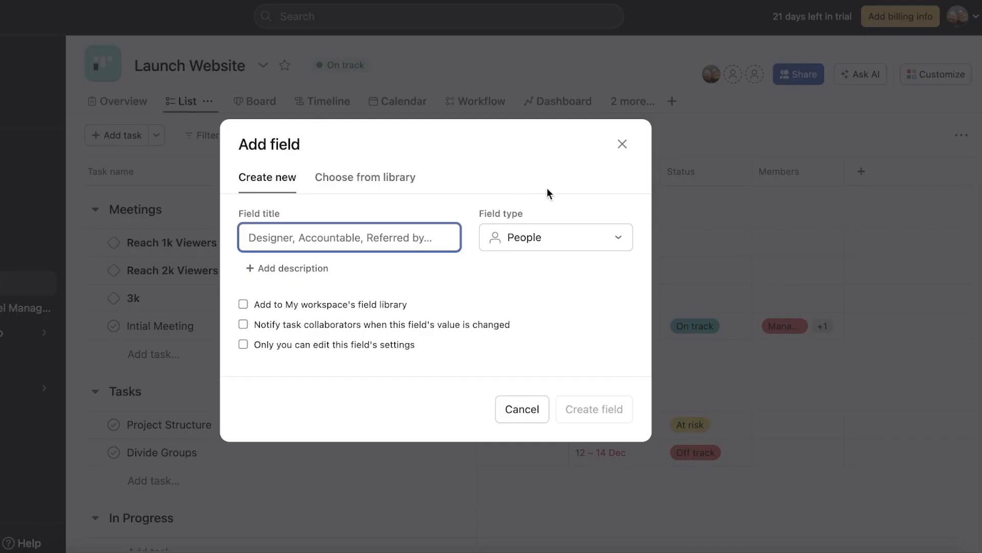
mouse_move(623, 144)
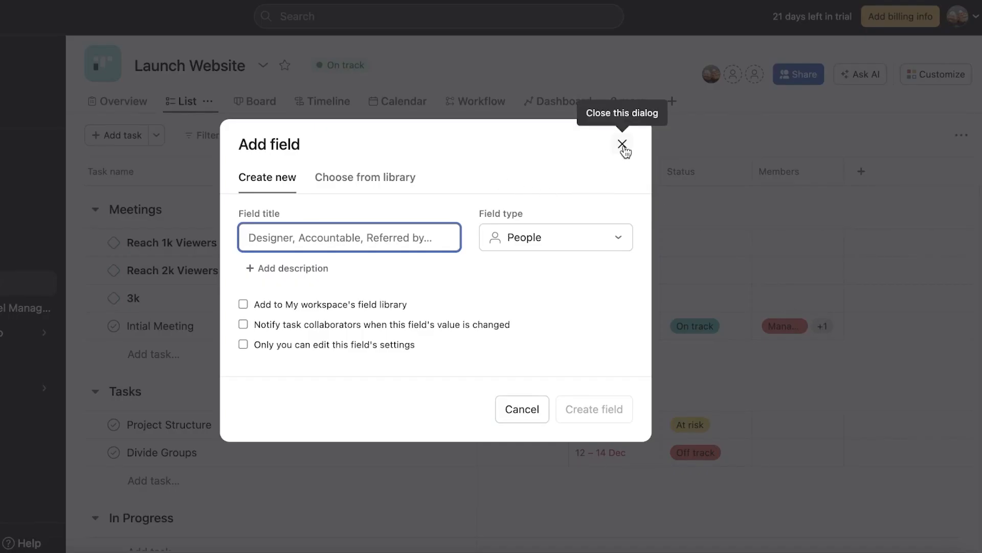
left_click(624, 145)
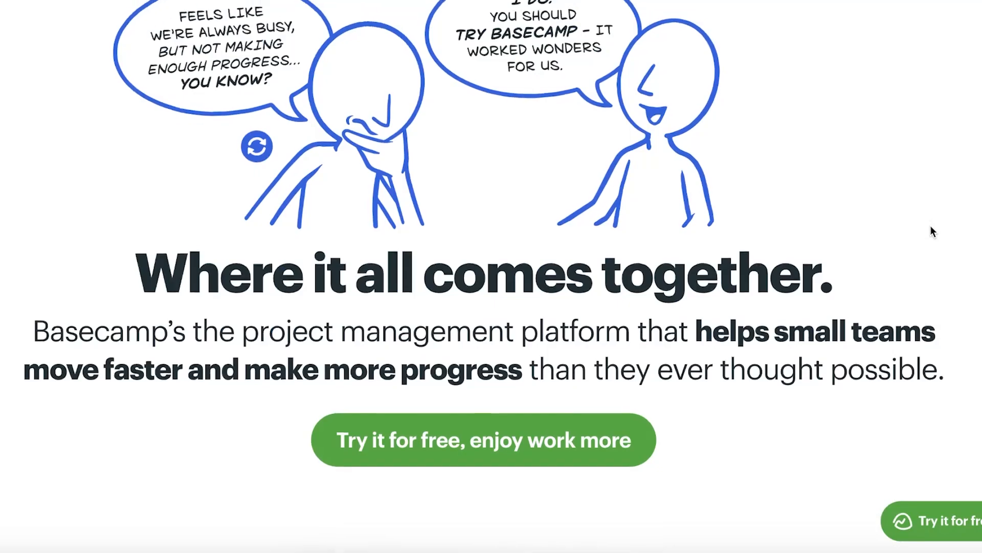
Step: Scroll the Basecamp homepage past the hero to the sample project views and to-do lists
scroll("up", 3)
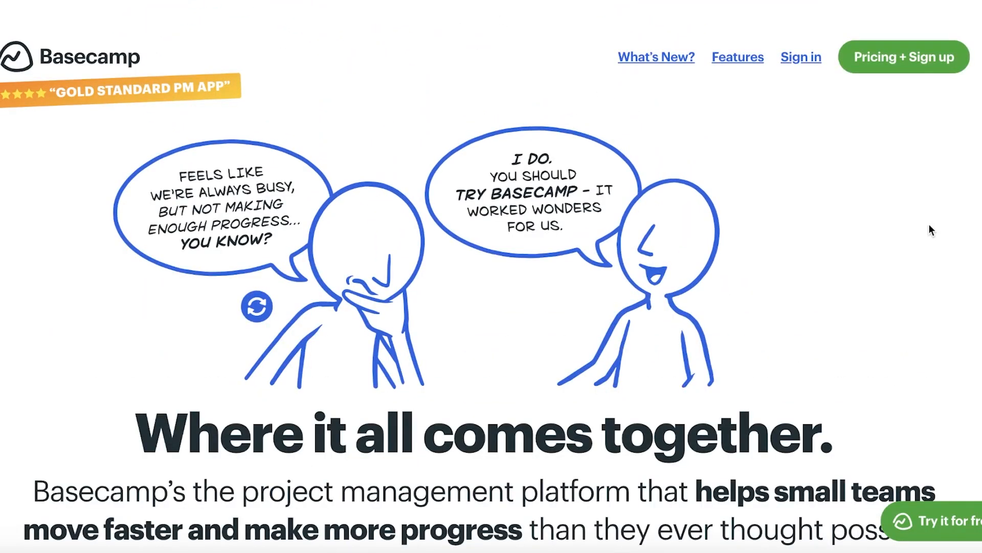
scroll("down", 3)
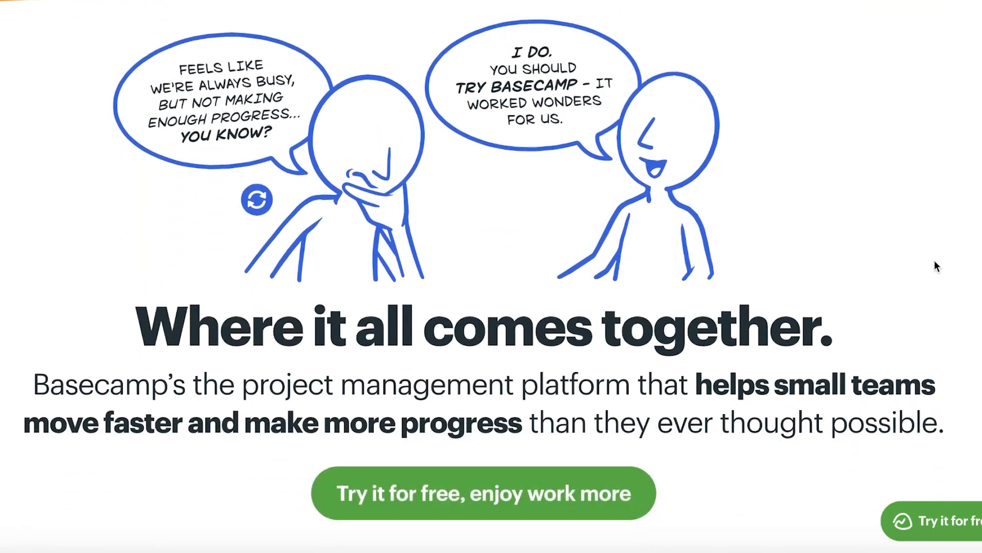
scroll("down", 3)
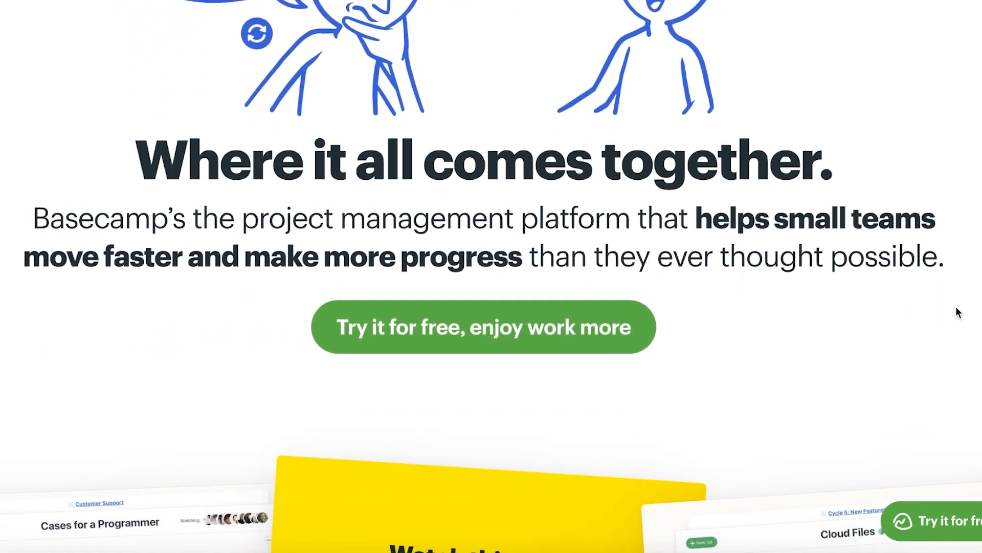
scroll("down", 3)
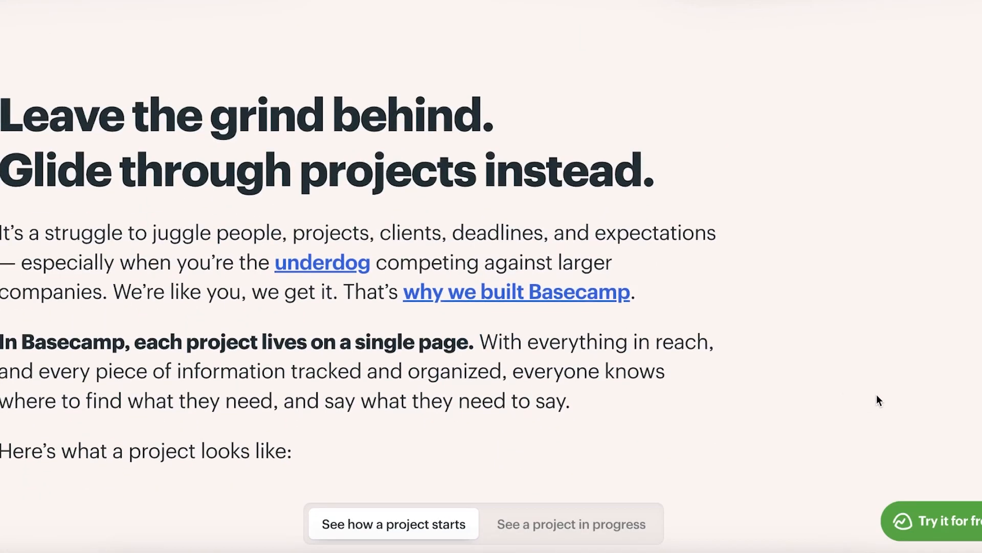
scroll("down", 3)
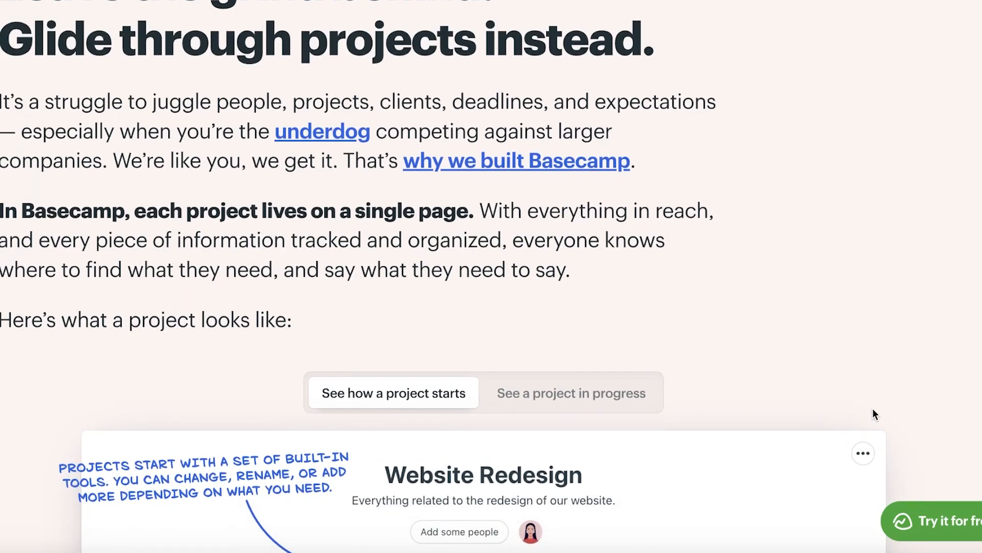
mouse_move(870, 420)
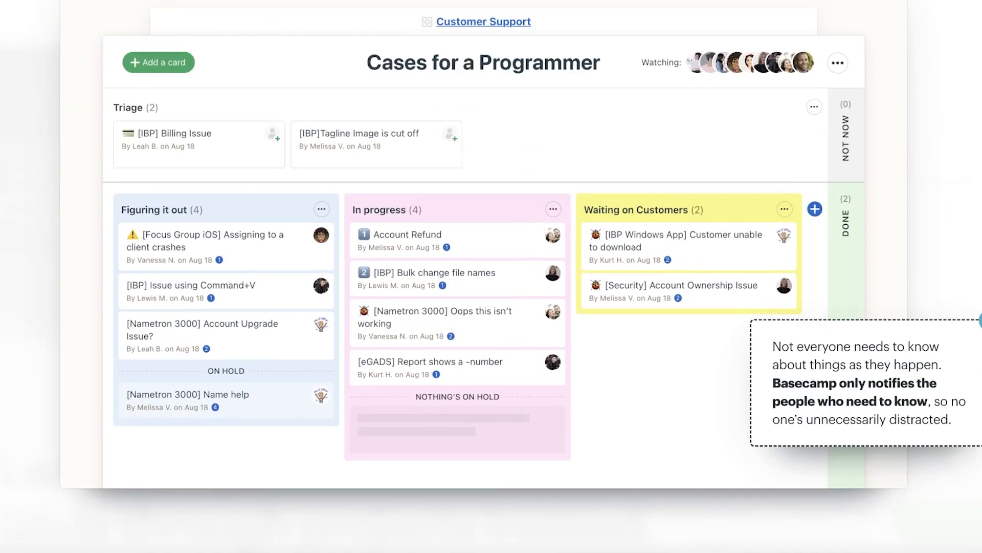
mouse_move(948, 186)
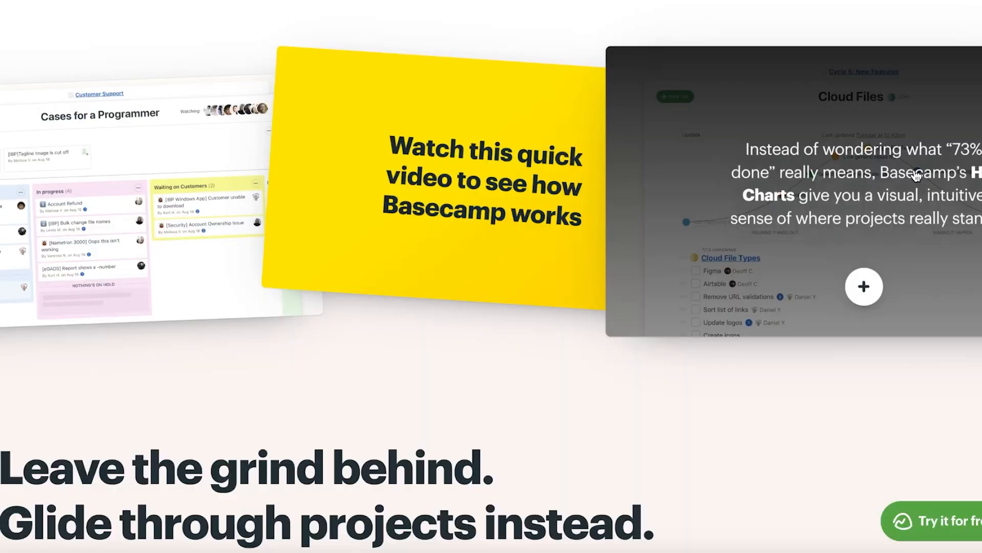
scroll("down", 3)
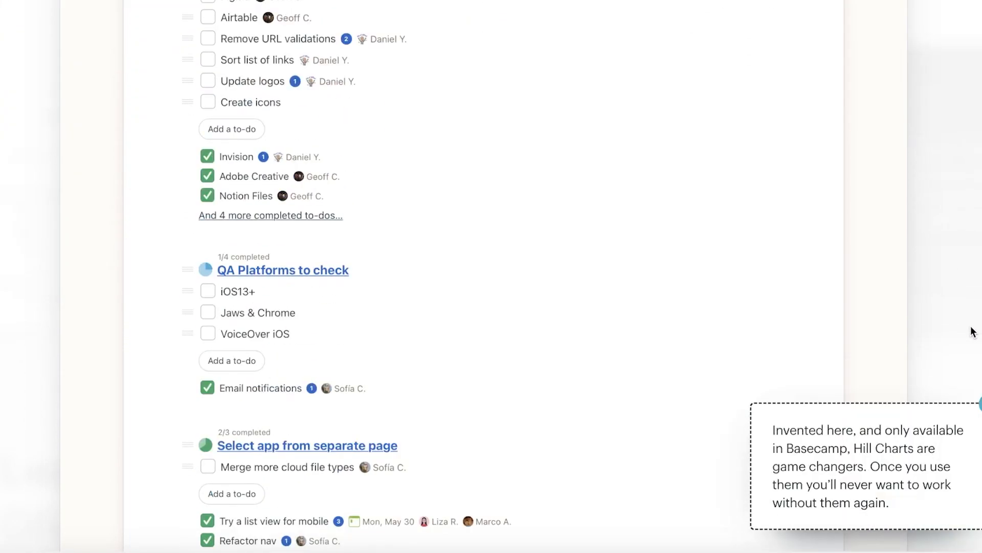
scroll("down", 3)
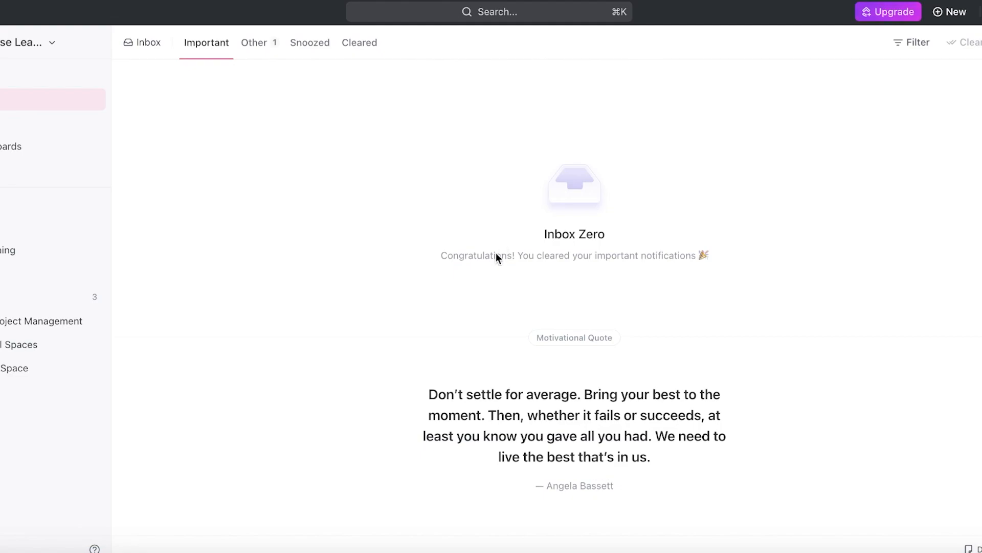
mouse_move(442, 350)
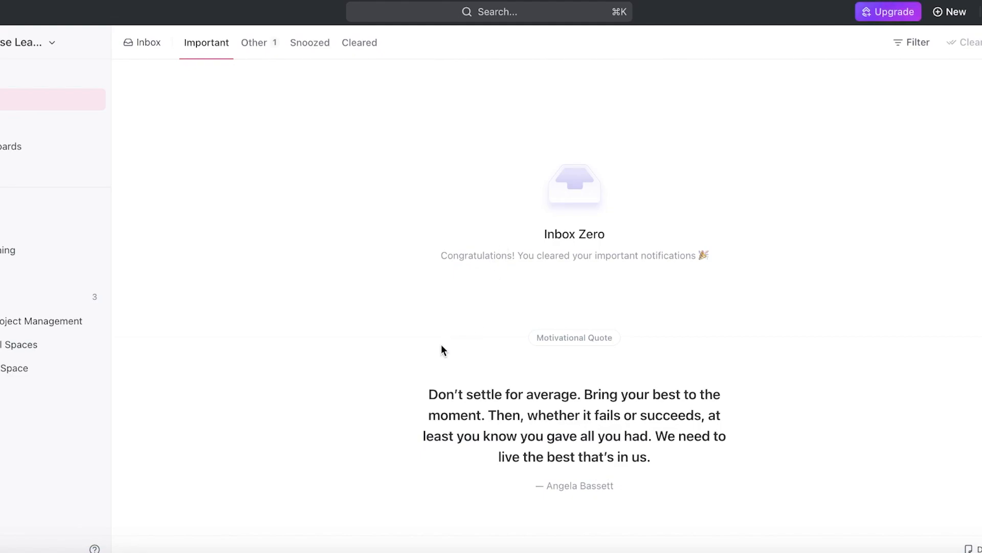
mouse_move(316, 363)
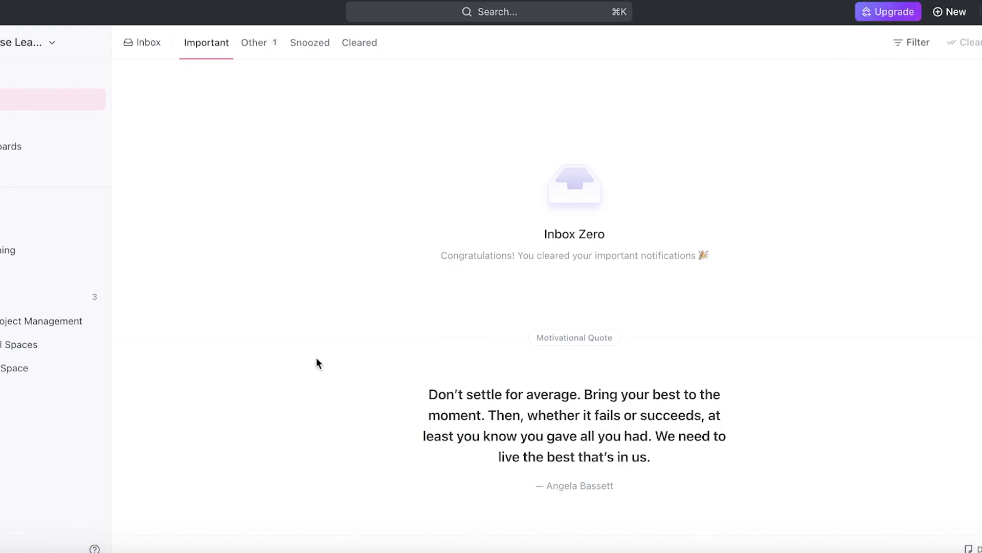
mouse_move(283, 370)
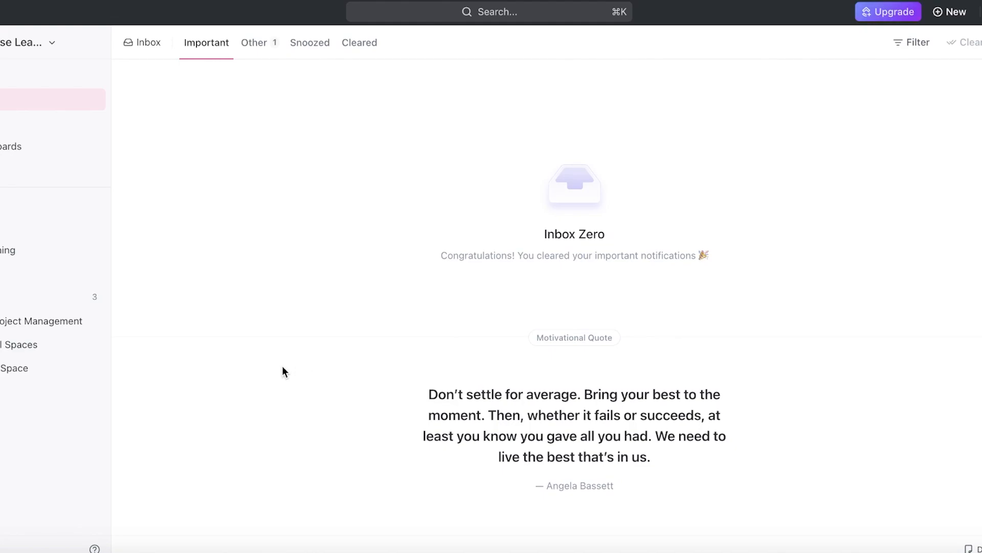
mouse_move(460, 450)
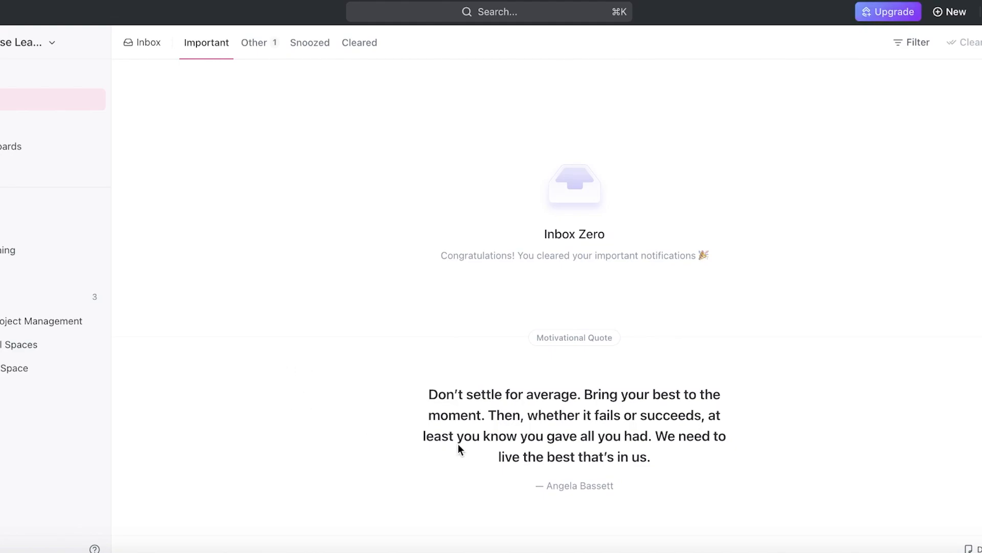
mouse_move(233, 408)
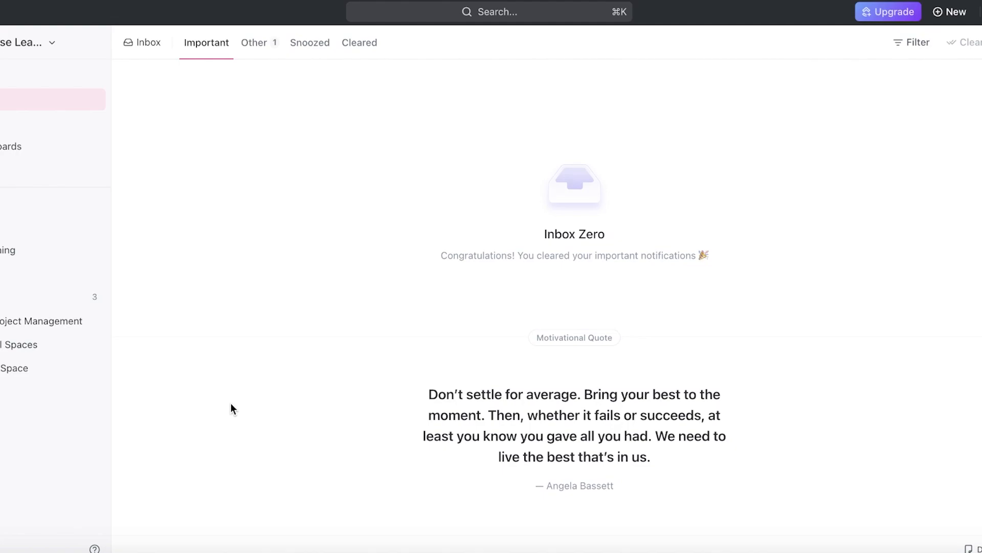
mouse_move(150, 318)
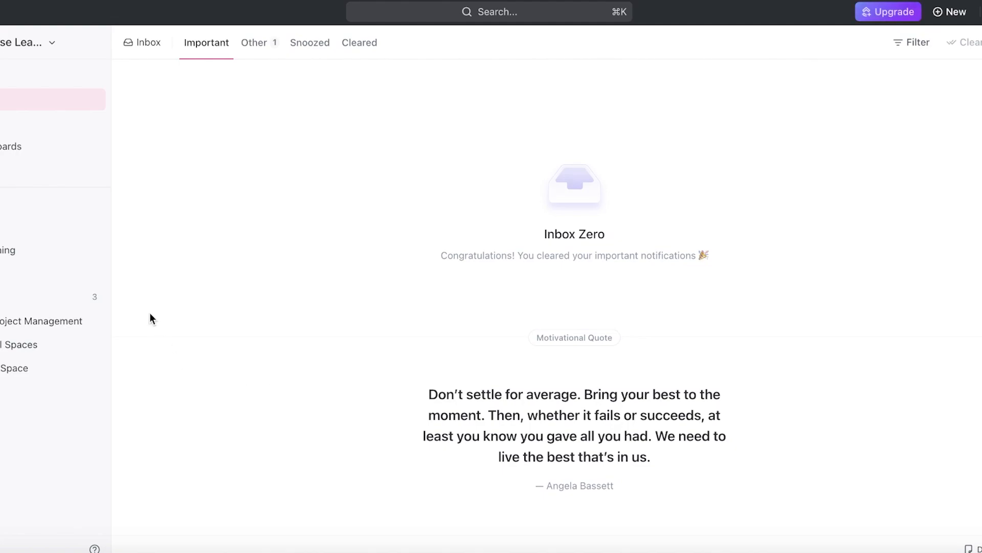
mouse_move(127, 290)
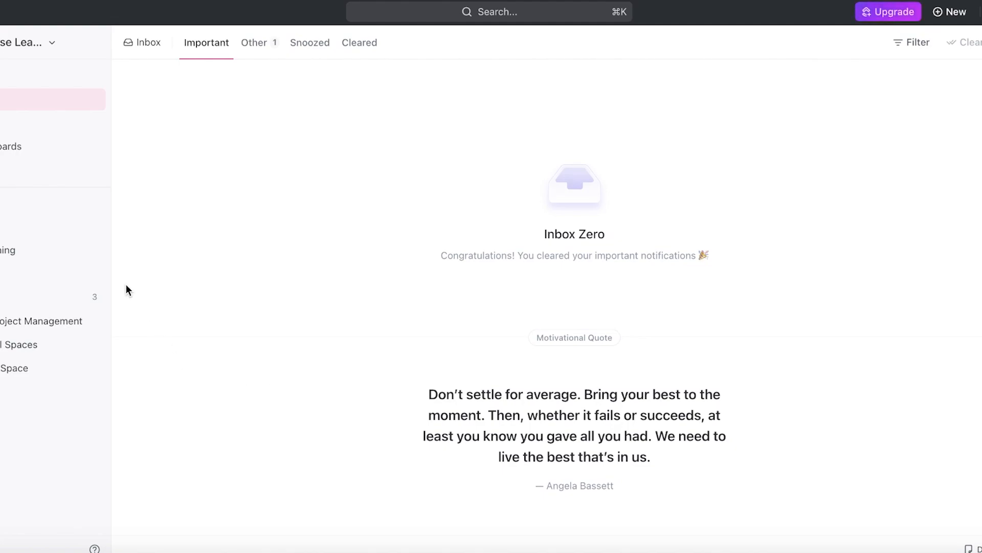
mouse_move(97, 375)
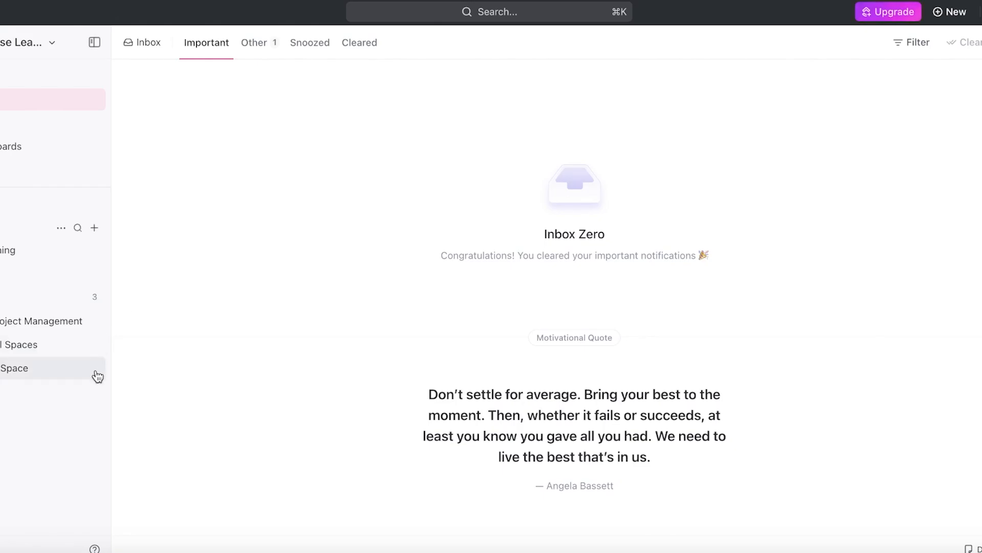
mouse_move(303, 390)
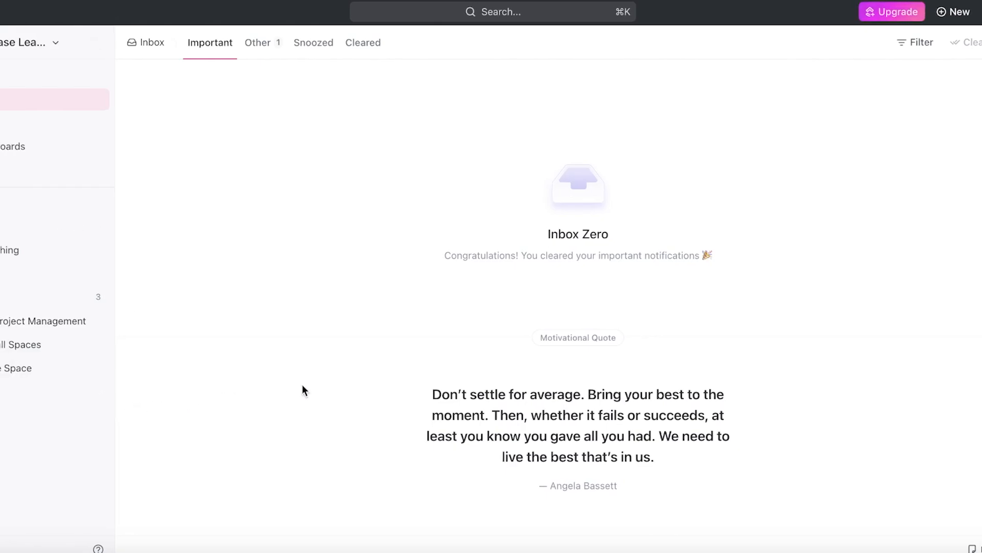
Step: Go to the ClickUp workspace Home page with its Recents and empty Agenda
left_click(36, 74)
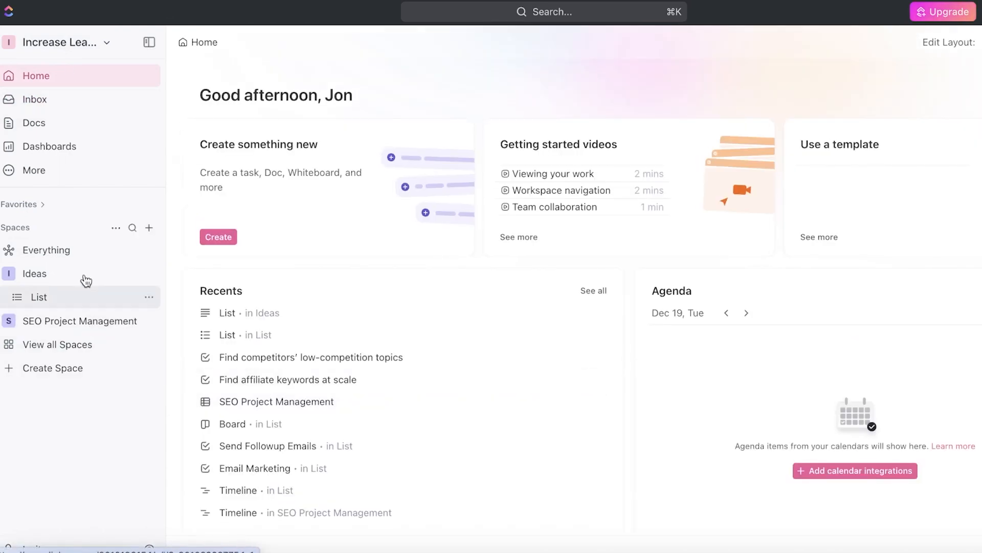
Step: Open On Page Corrections inside SEO Projects in its Tasks by Client view, then return home
left_click(80, 320)
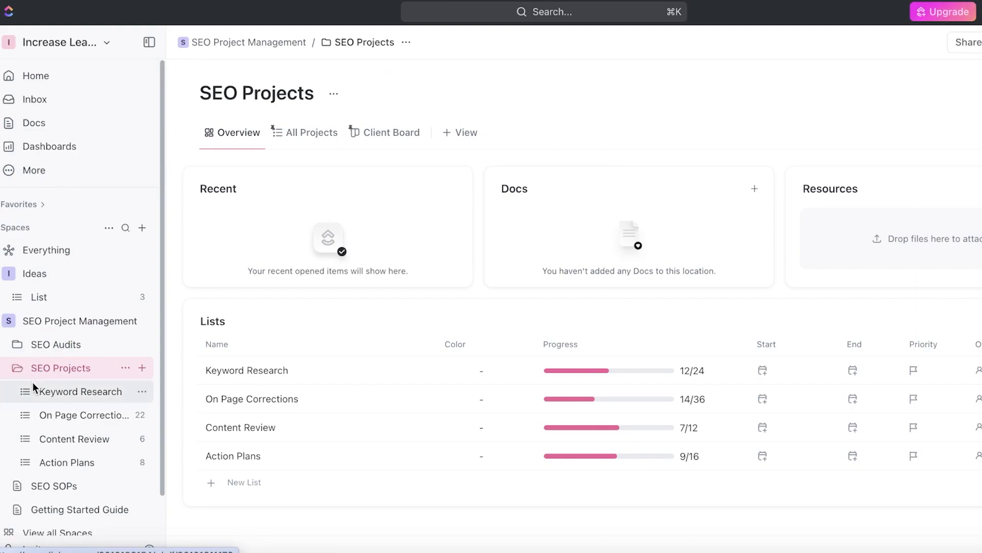
mouse_move(907, 166)
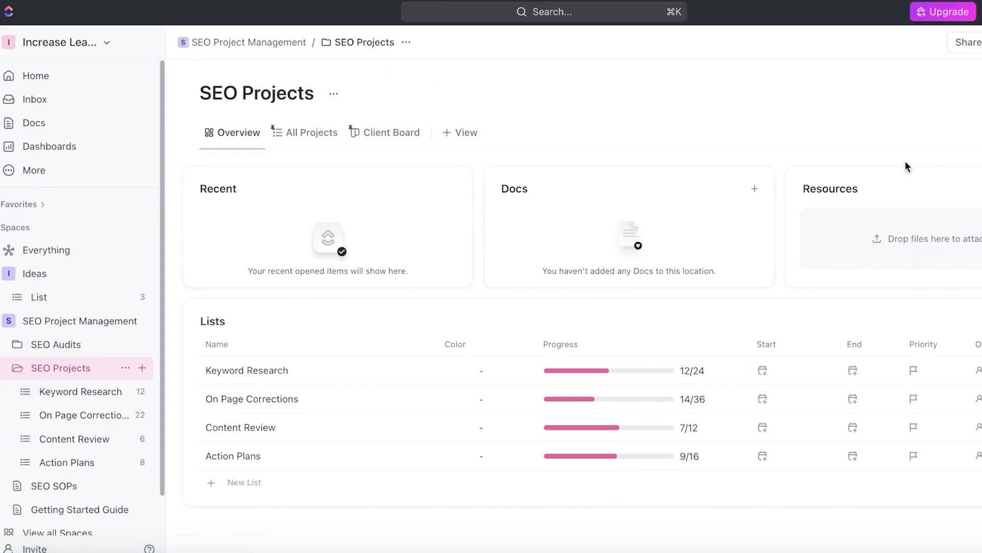
mouse_move(738, 224)
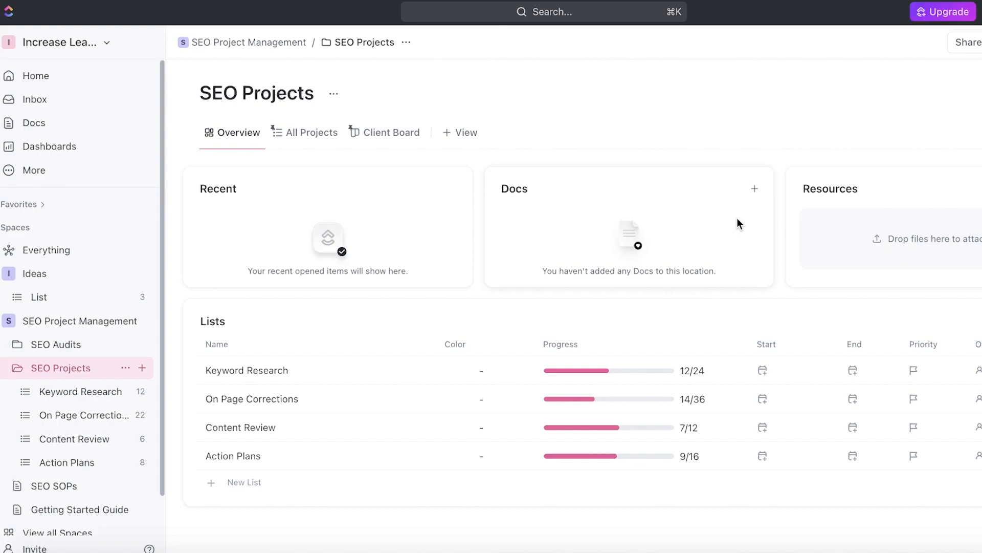
mouse_move(687, 237)
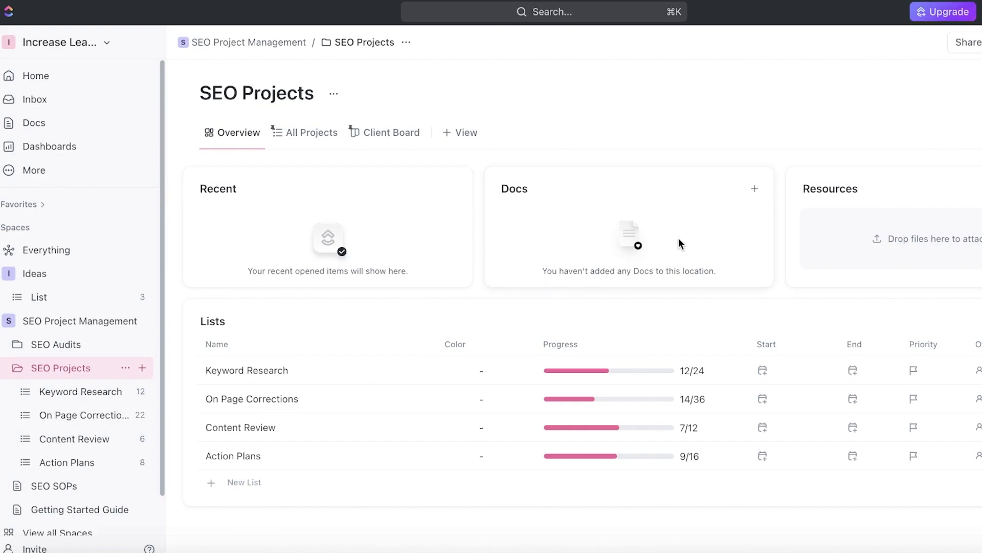
mouse_move(877, 500)
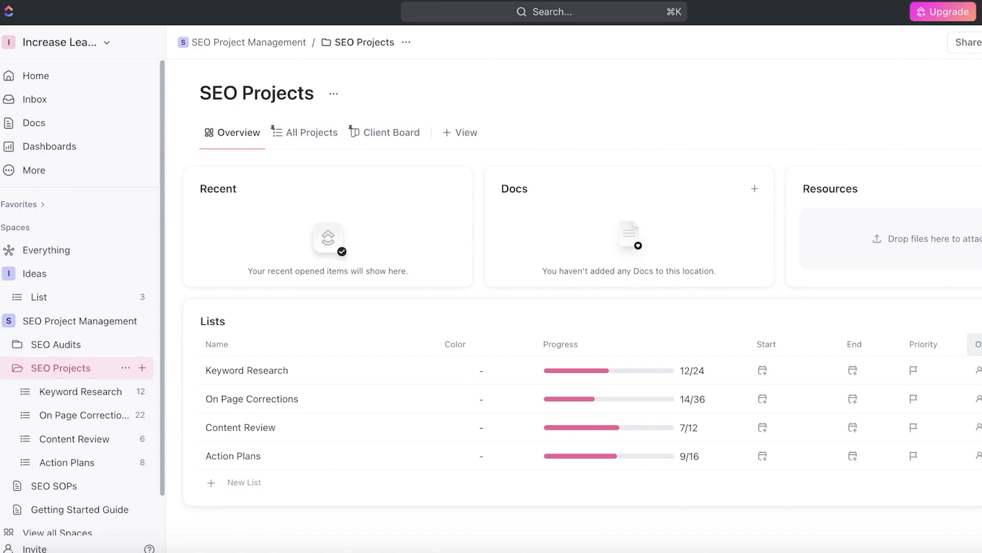
mouse_move(640, 210)
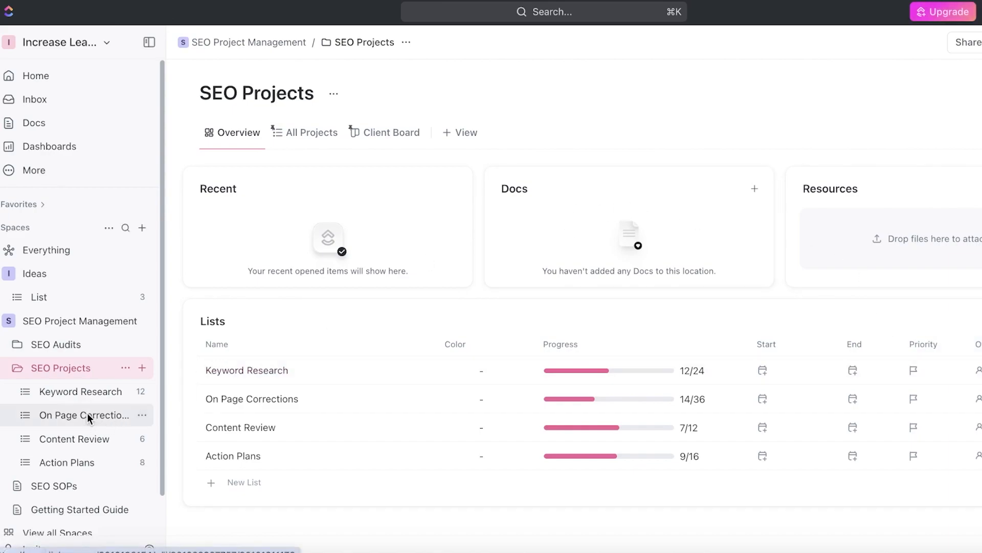
left_click(85, 414)
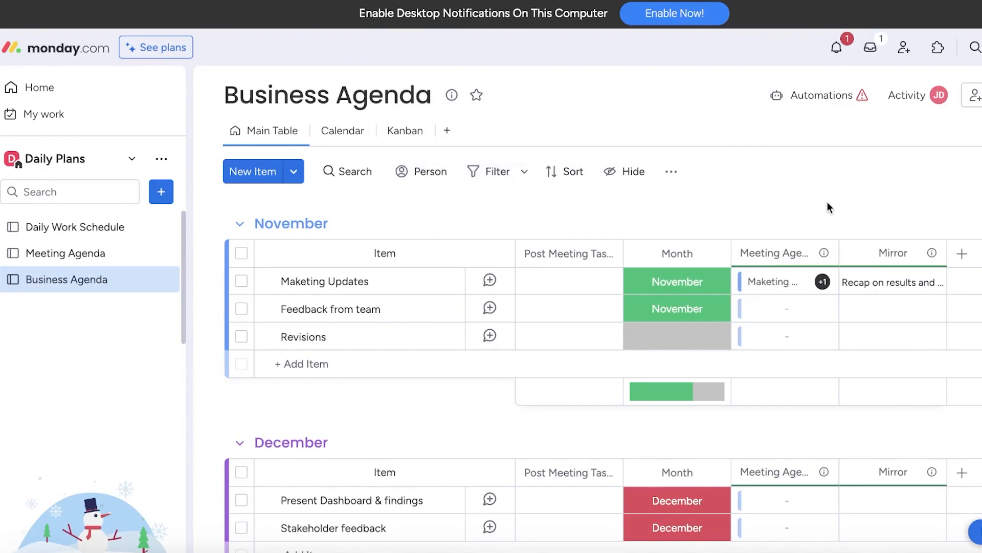
left_click(38, 87)
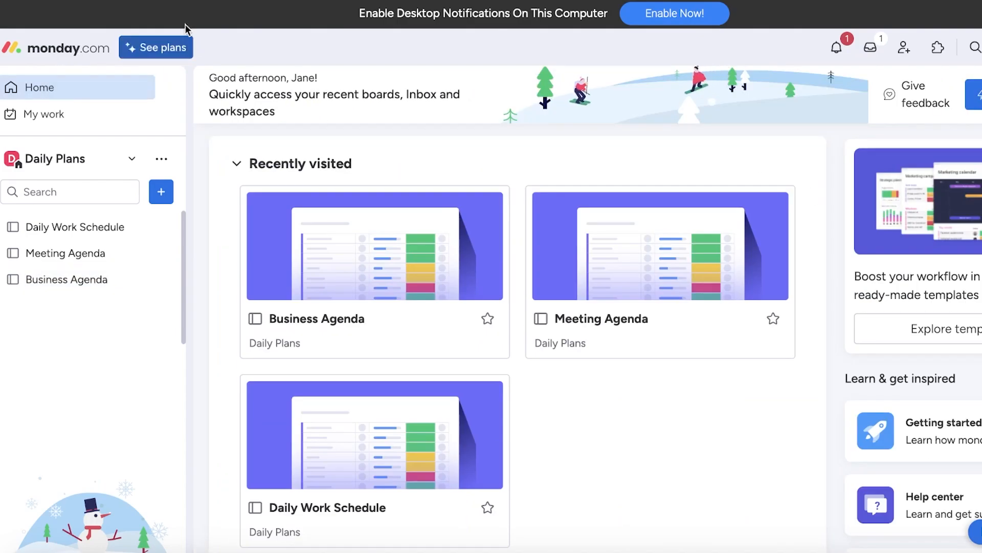
mouse_move(561, 185)
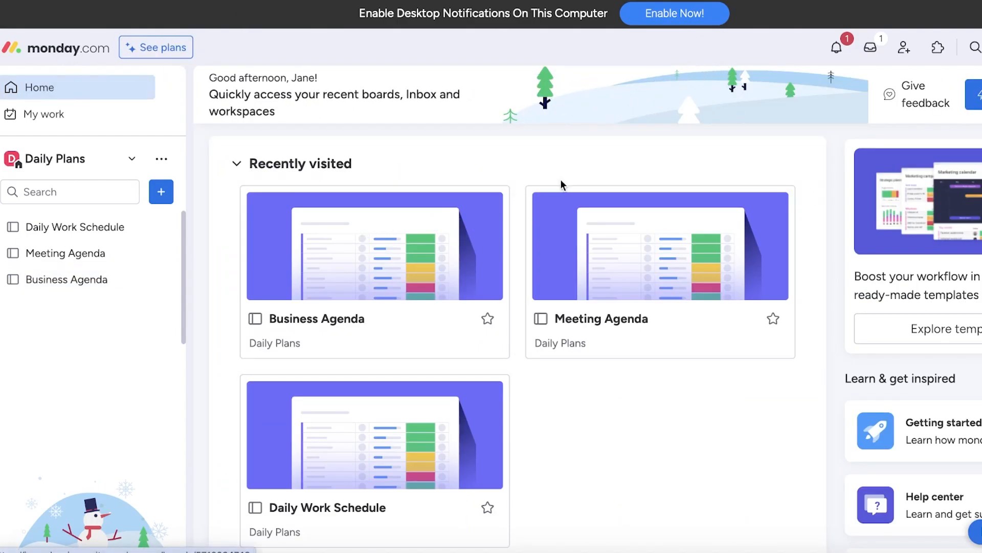
mouse_move(708, 307)
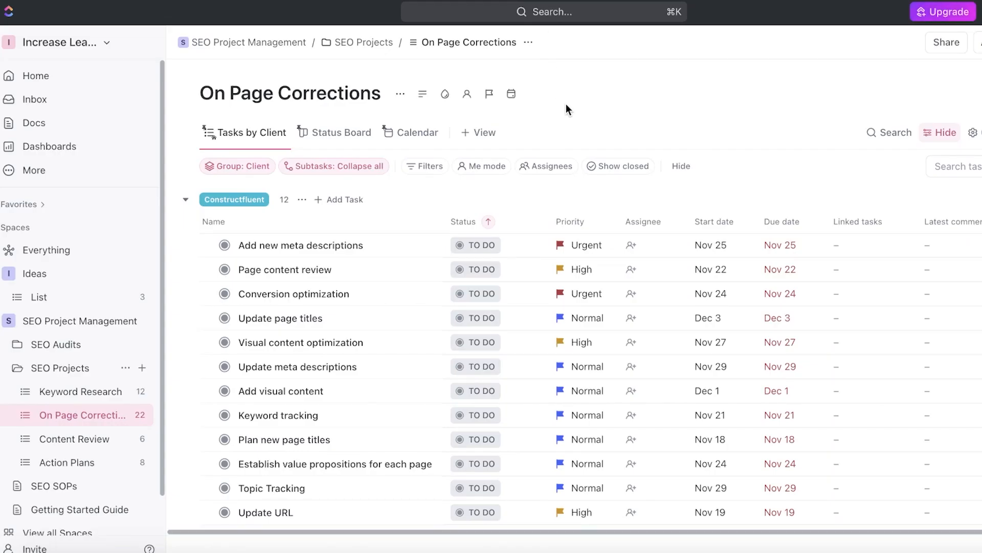
mouse_move(584, 42)
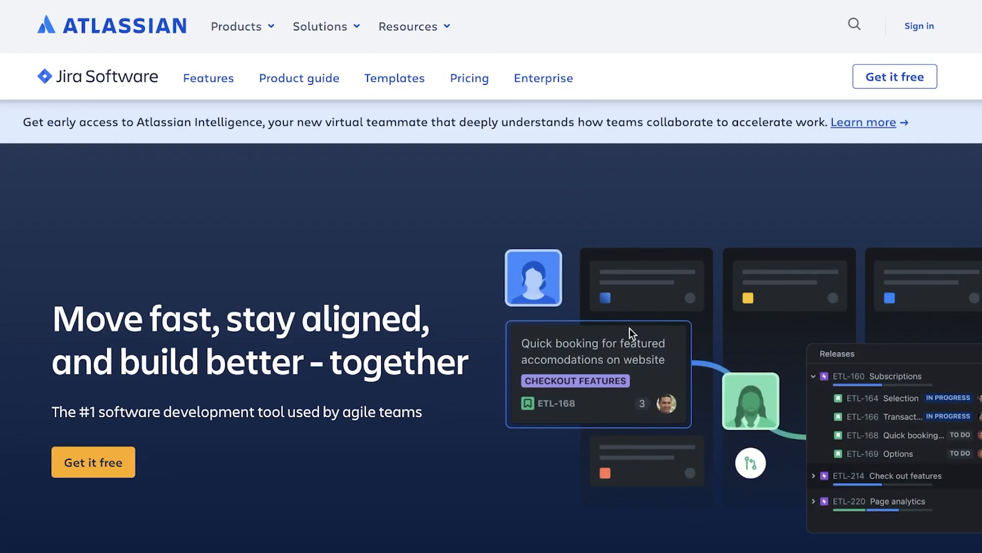
mouse_move(624, 351)
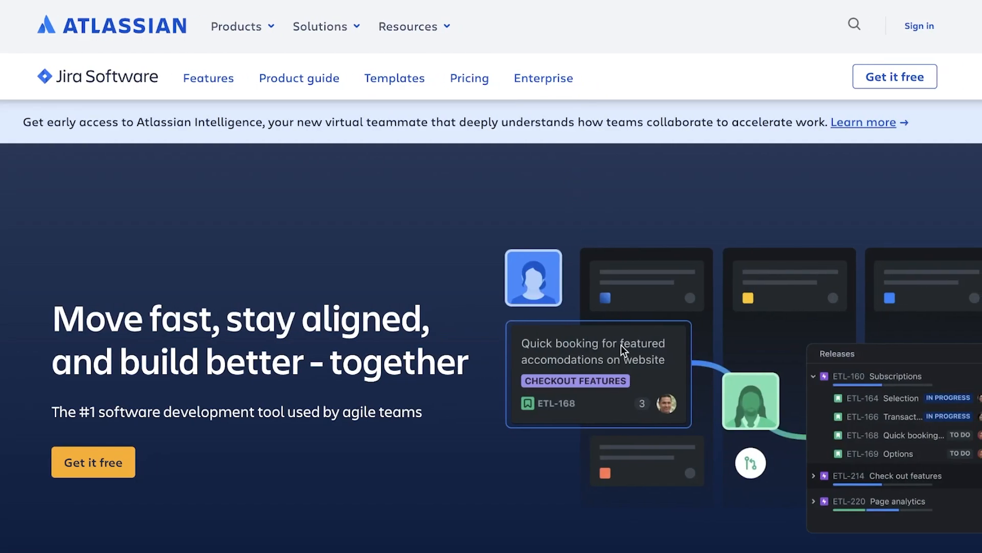
scroll("down", 3)
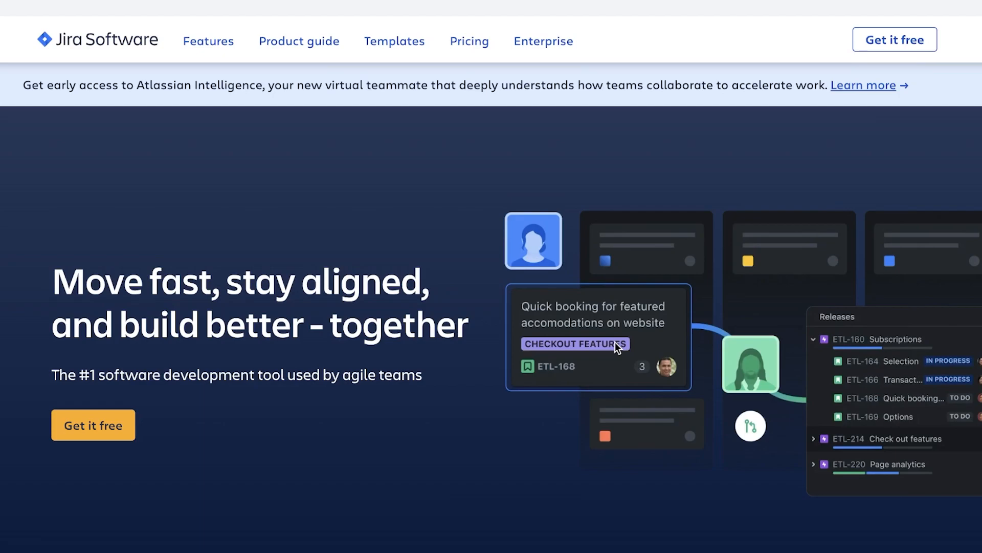
scroll("down", 3)
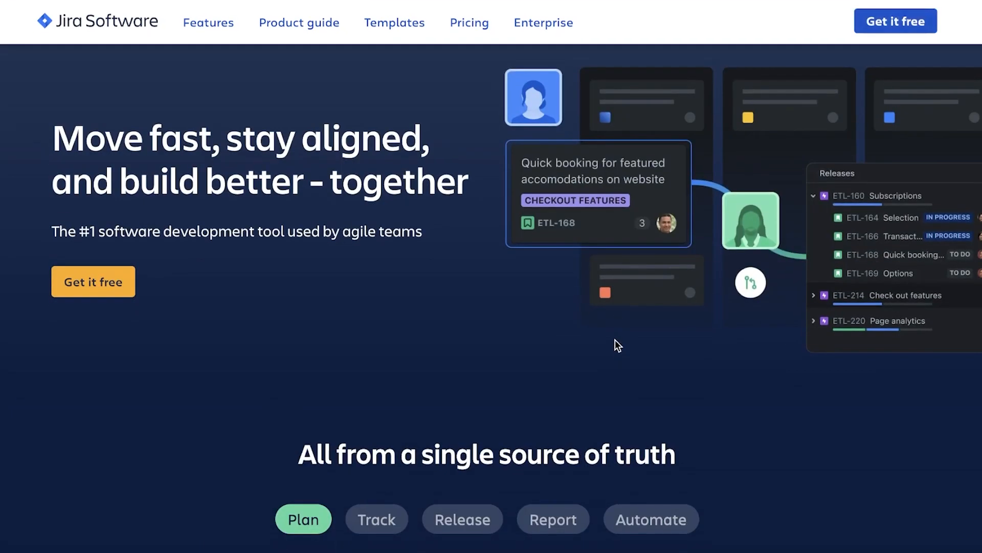
scroll("down", 3)
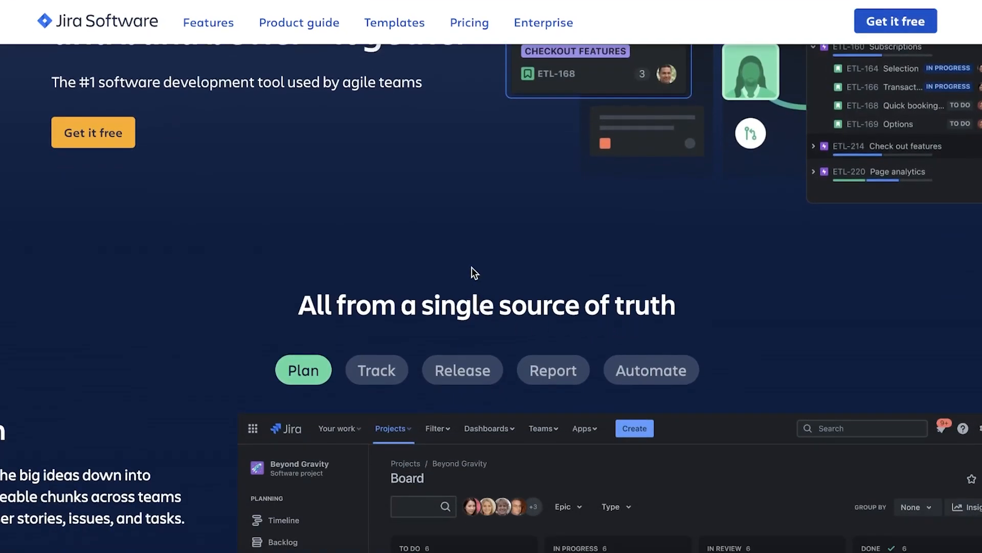
scroll("down", 3)
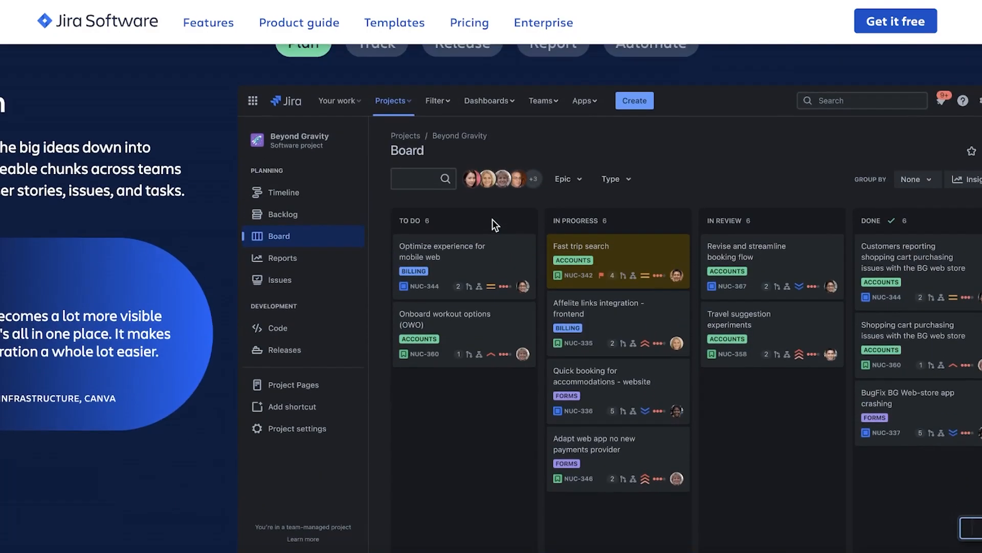
scroll("up", 3)
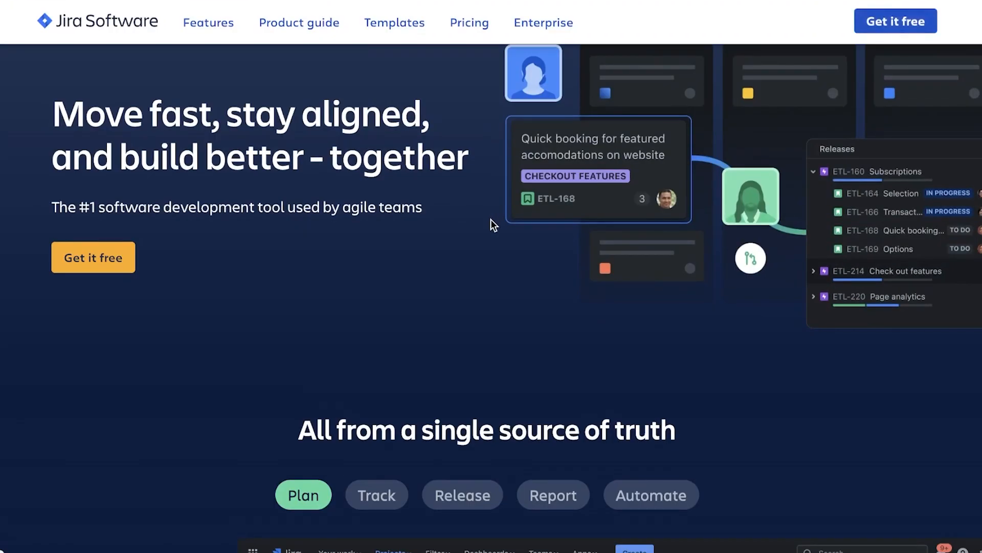
mouse_move(487, 243)
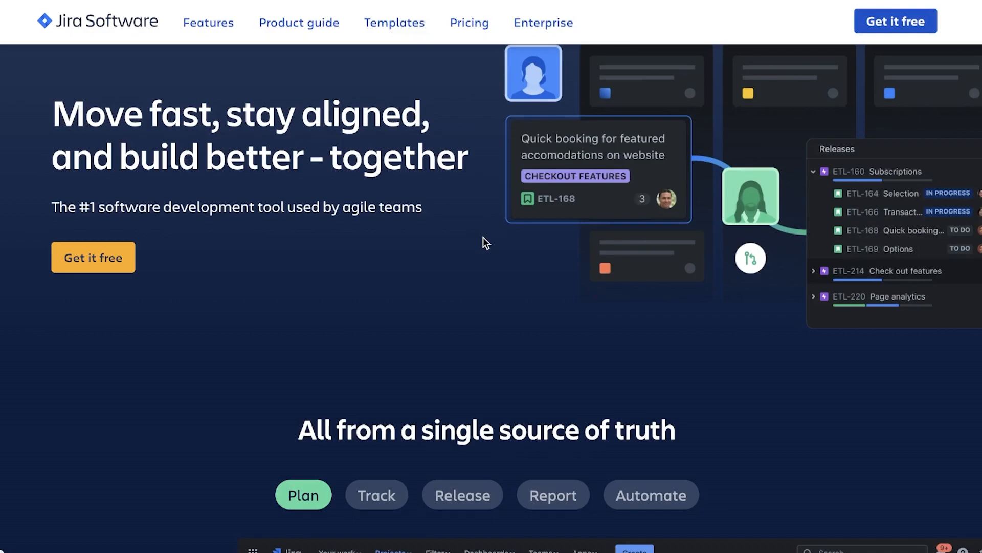
mouse_move(475, 252)
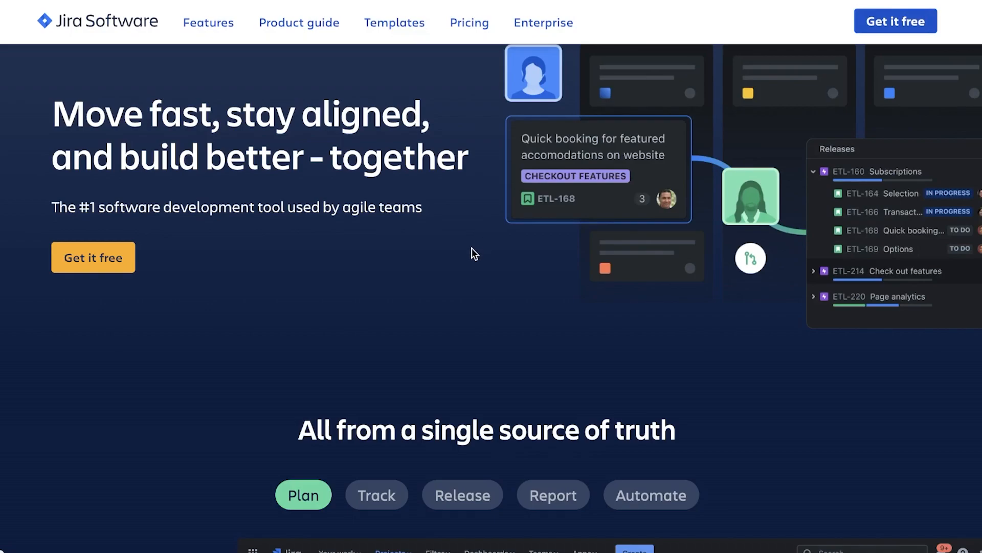
scroll("down", 3)
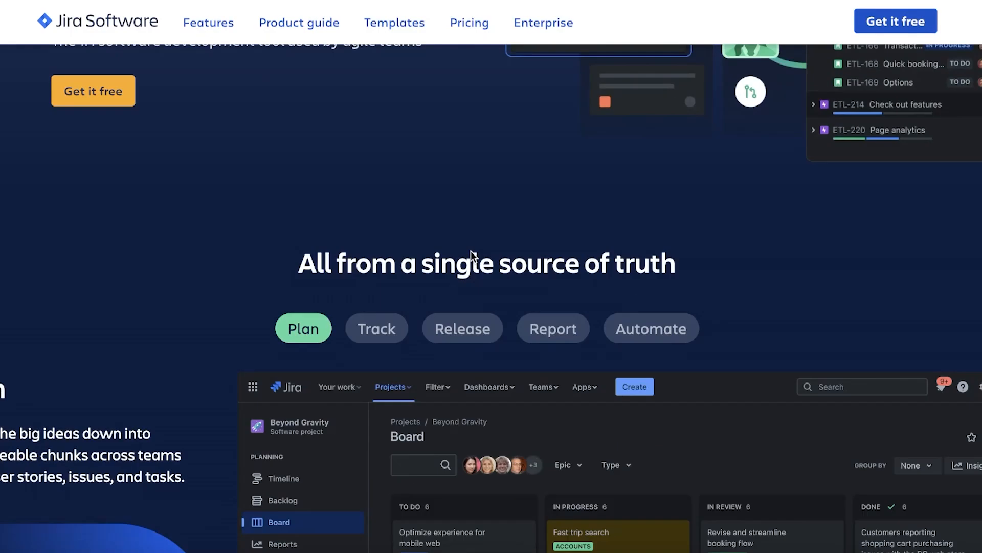
scroll("down", 3)
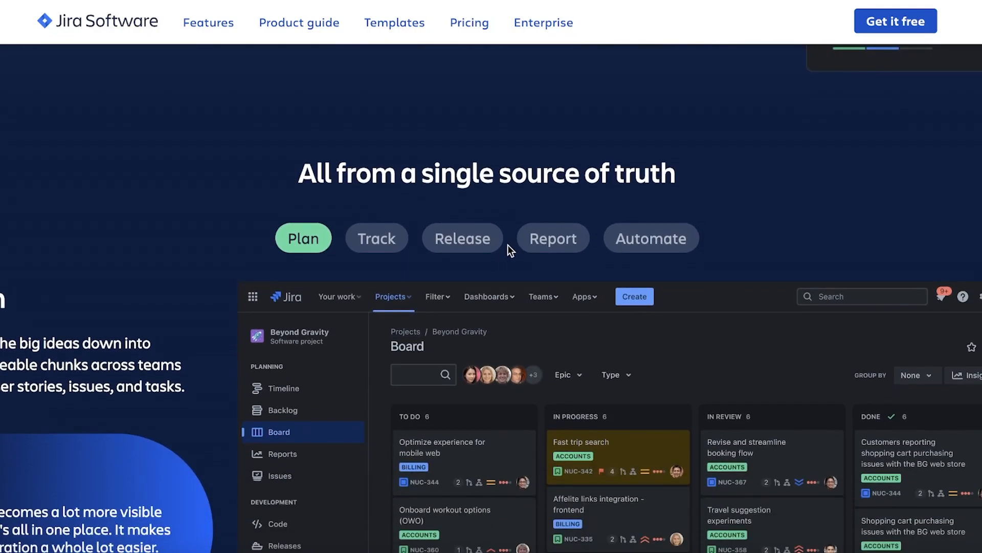
mouse_move(518, 259)
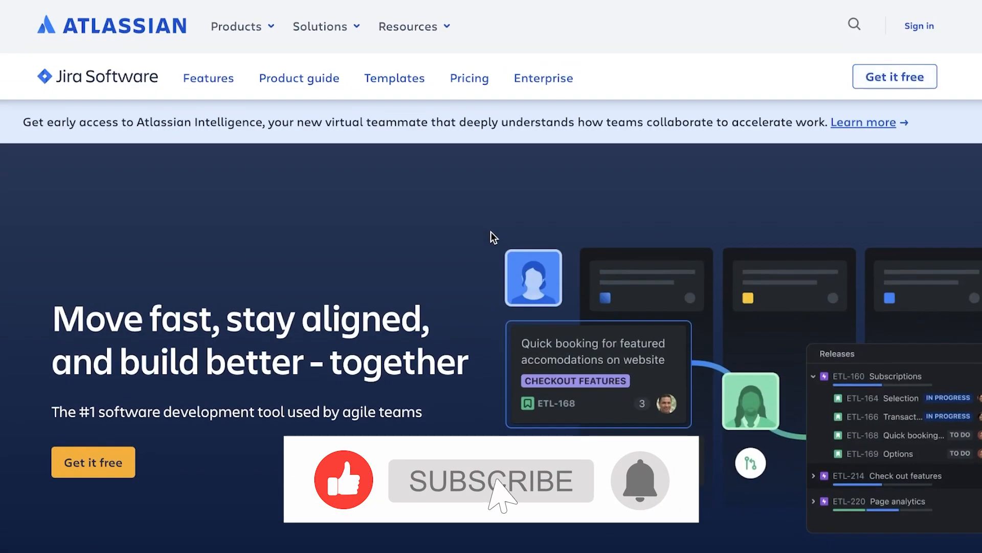
left_click(492, 481)
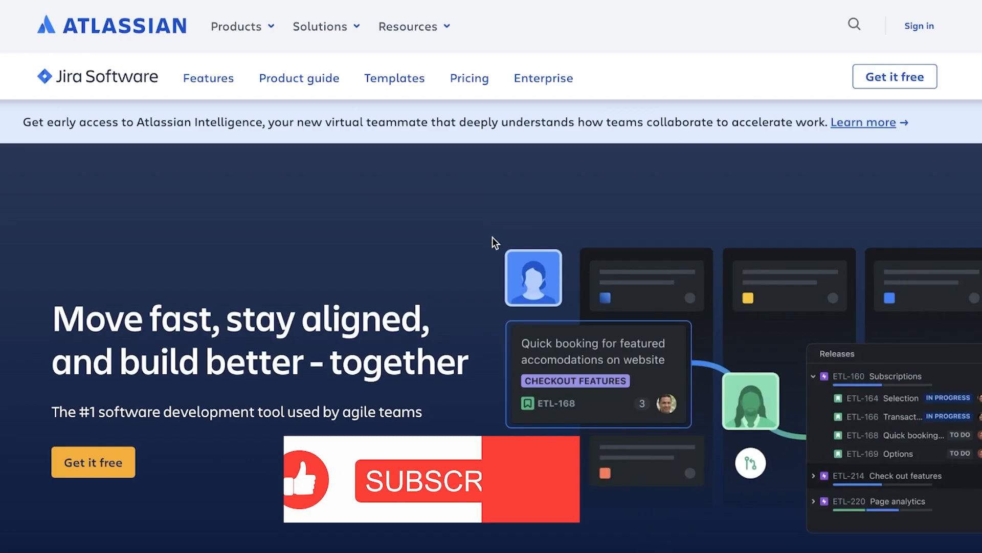
mouse_move(490, 215)
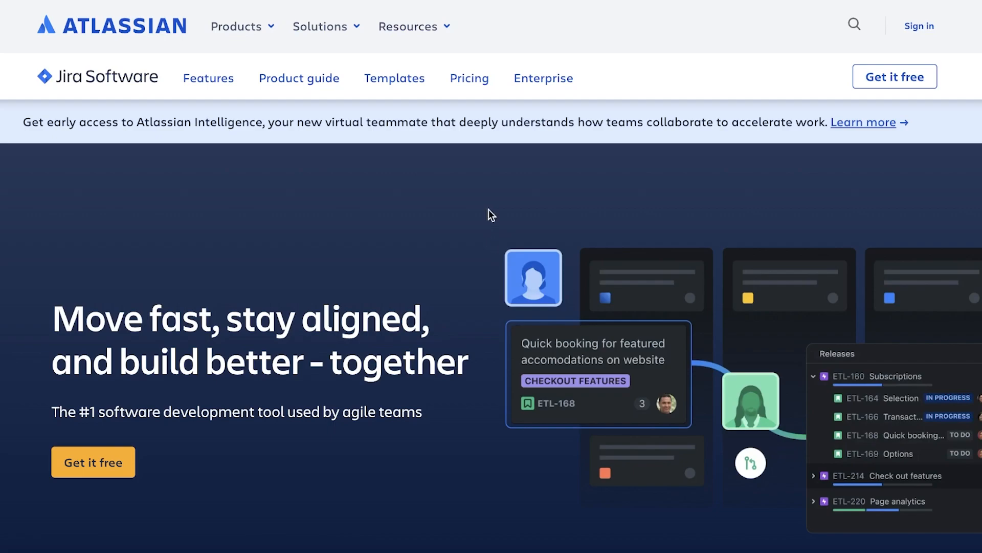
mouse_move(455, 209)
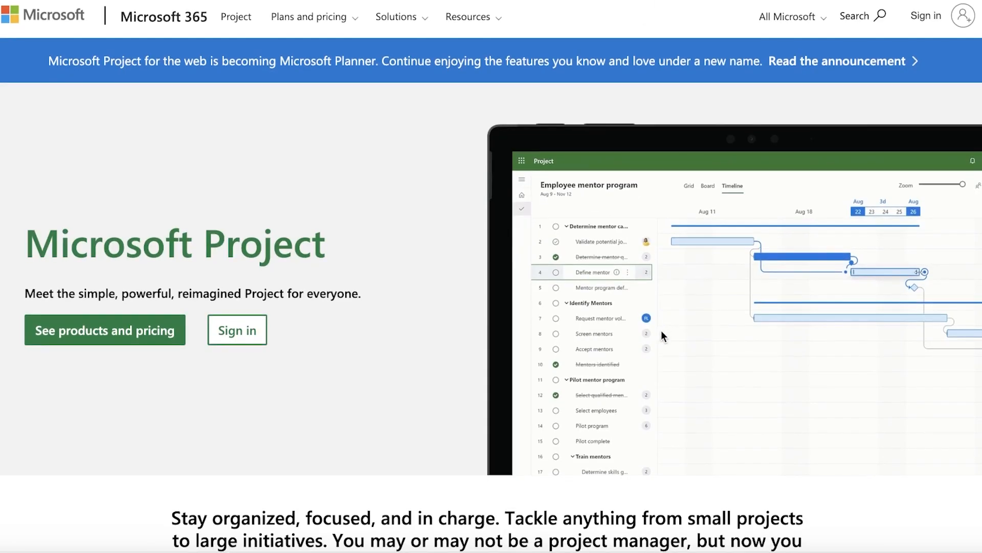
mouse_move(659, 349)
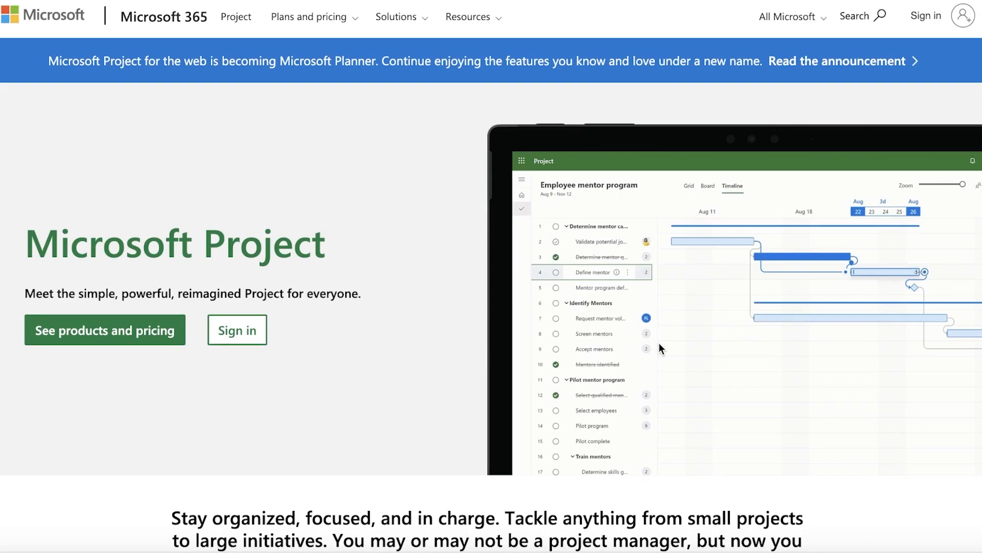
scroll("down", 3)
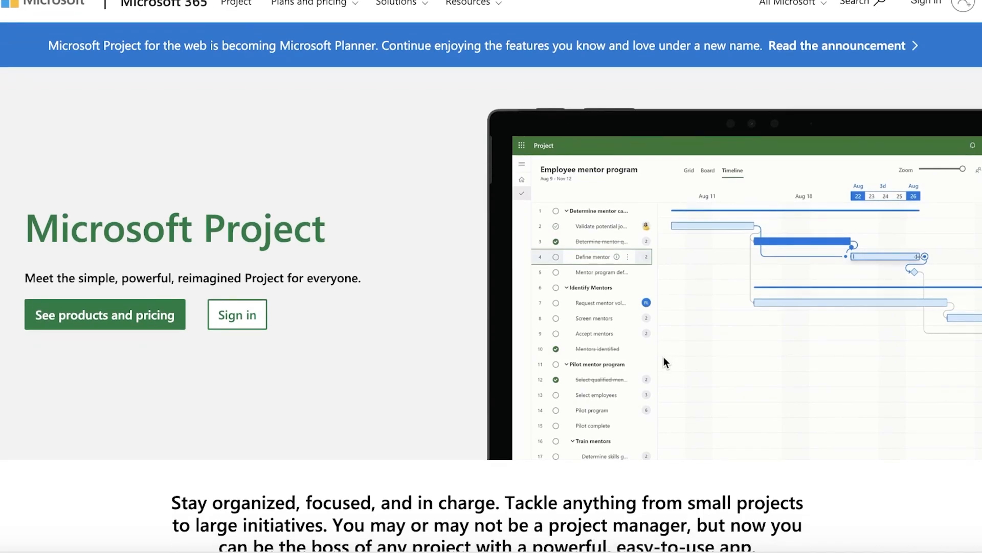
mouse_move(668, 392)
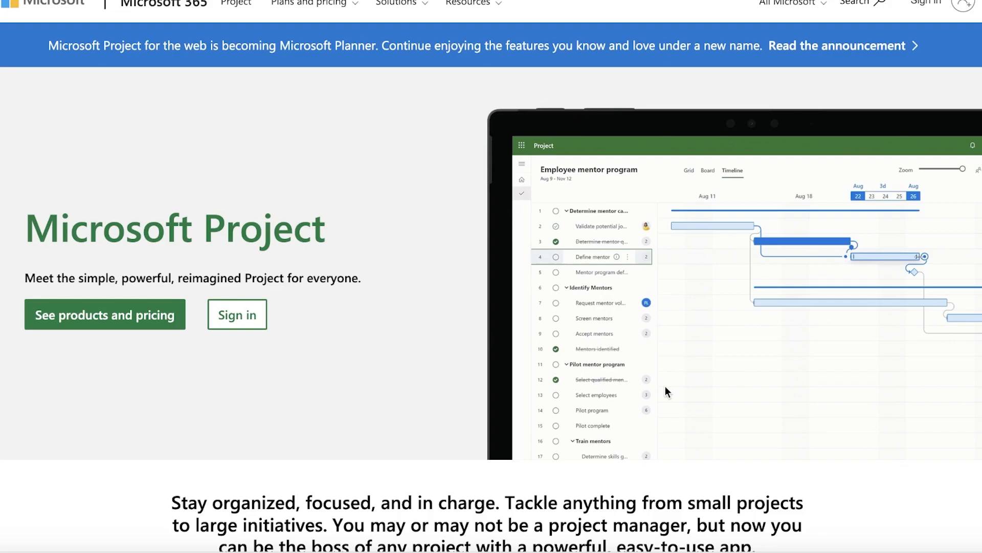
mouse_move(652, 511)
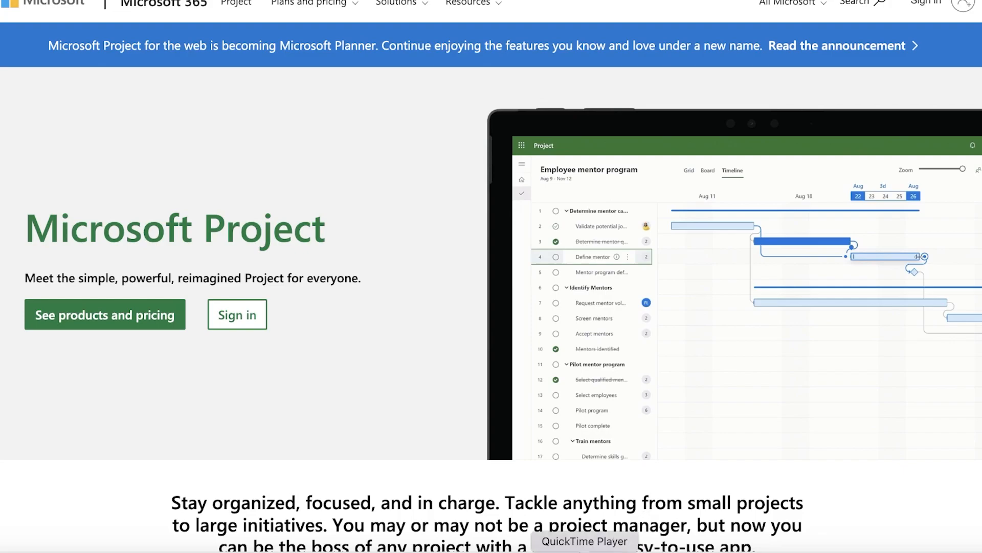
mouse_move(524, 353)
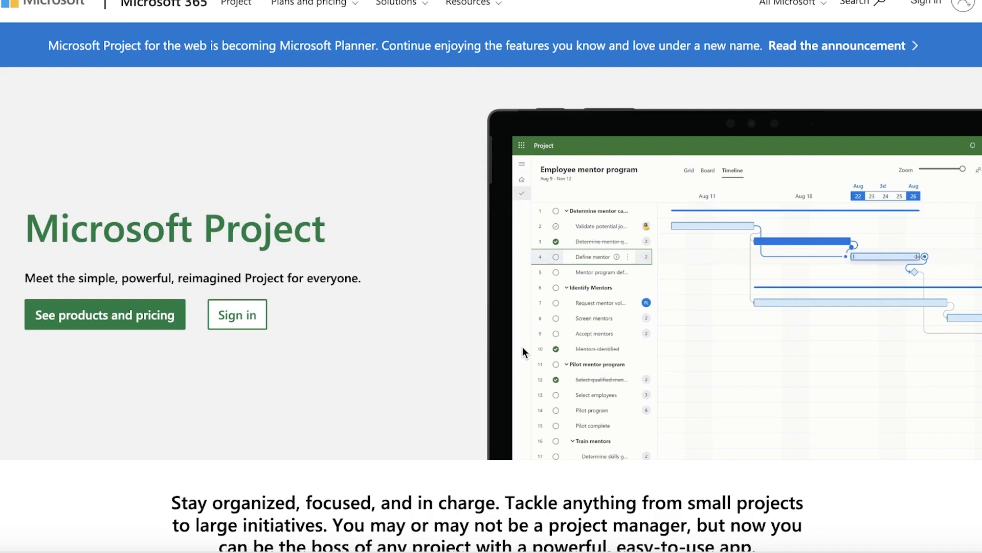
mouse_move(694, 79)
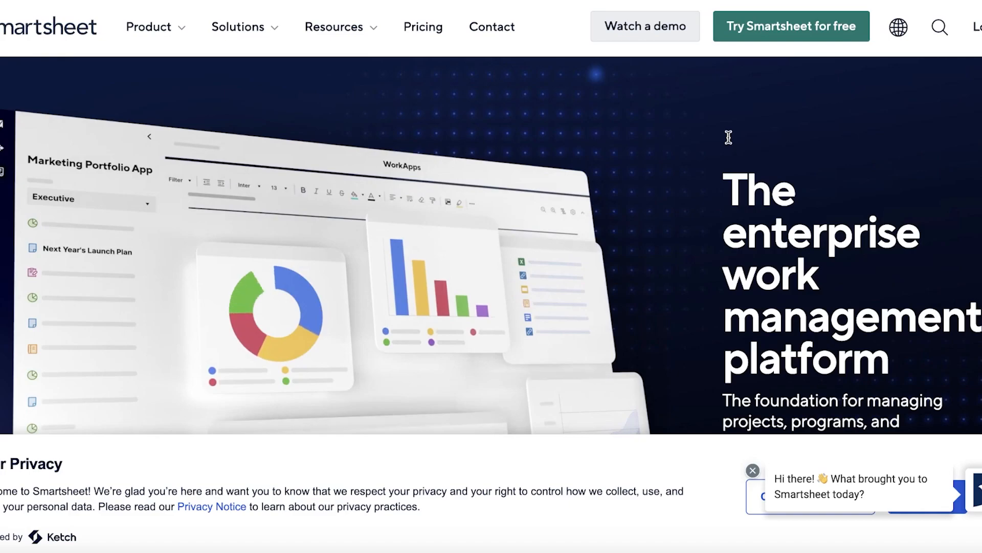
Step: Scroll the Smartsheet homepage past the customer logos to the Work better, at scale section
scroll("down", 3)
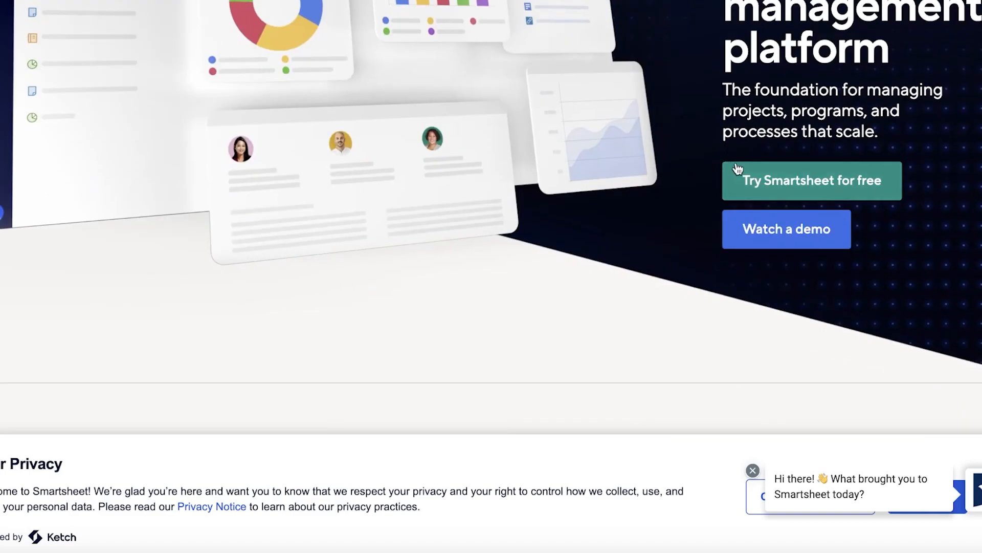
scroll("down", 3)
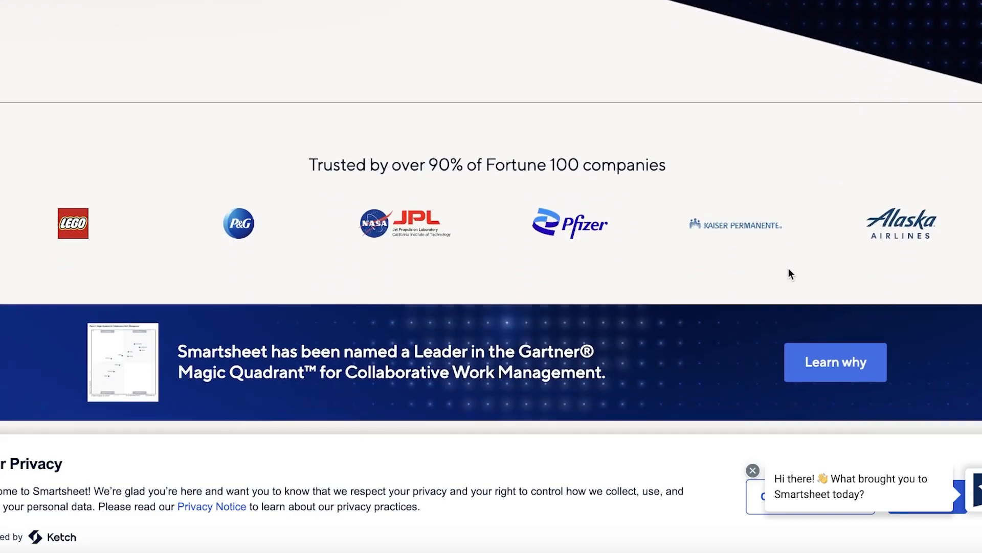
scroll("up", 3)
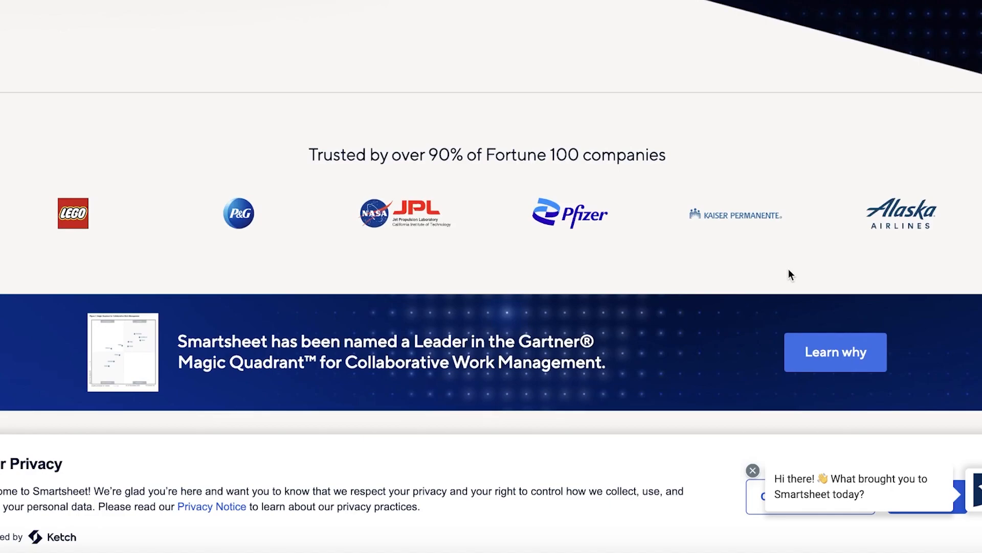
mouse_move(794, 280)
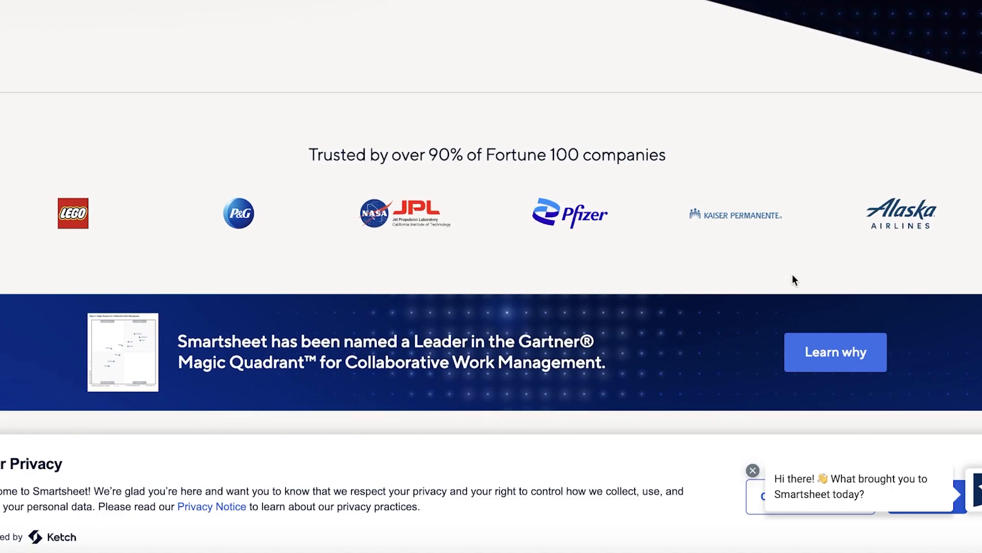
scroll("up", 3)
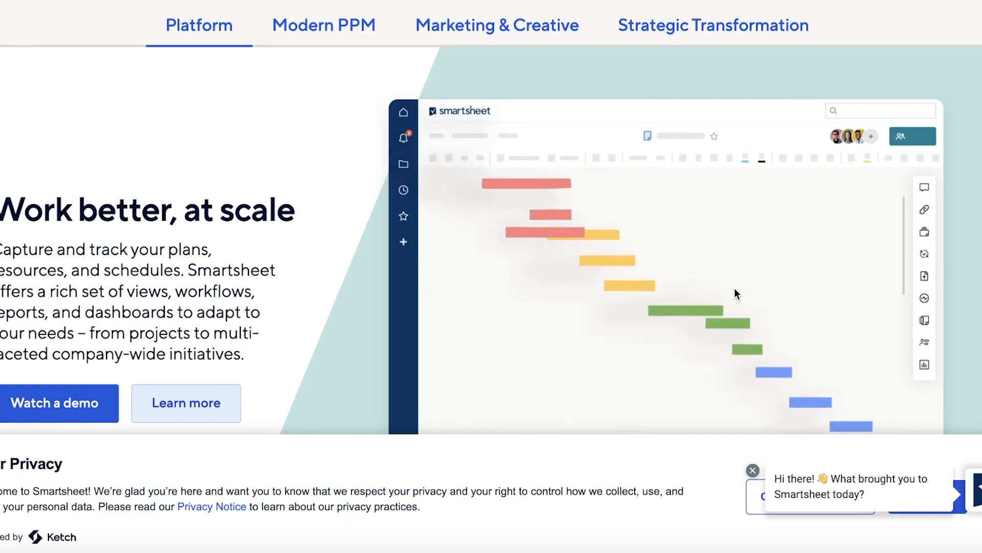
scroll("down", 3)
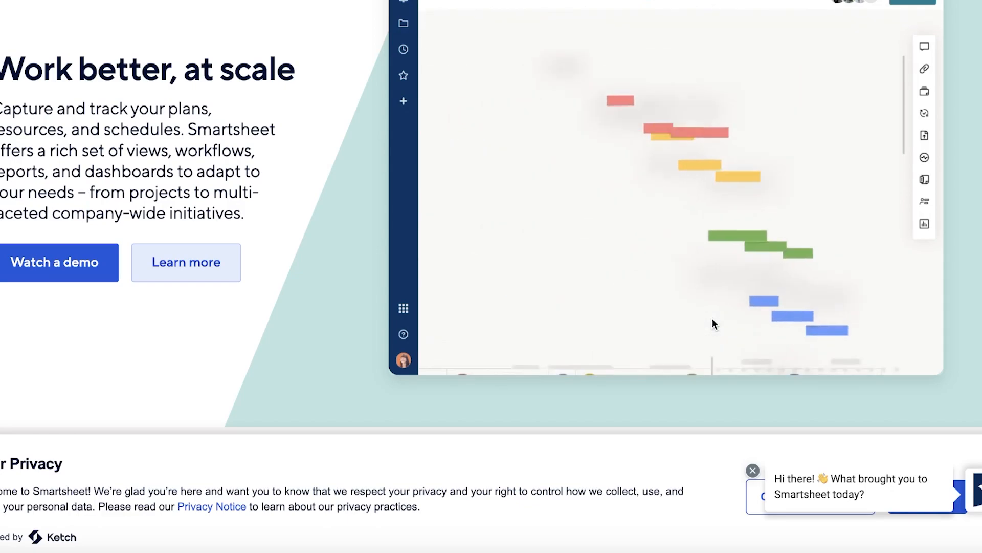
scroll("down", 3)
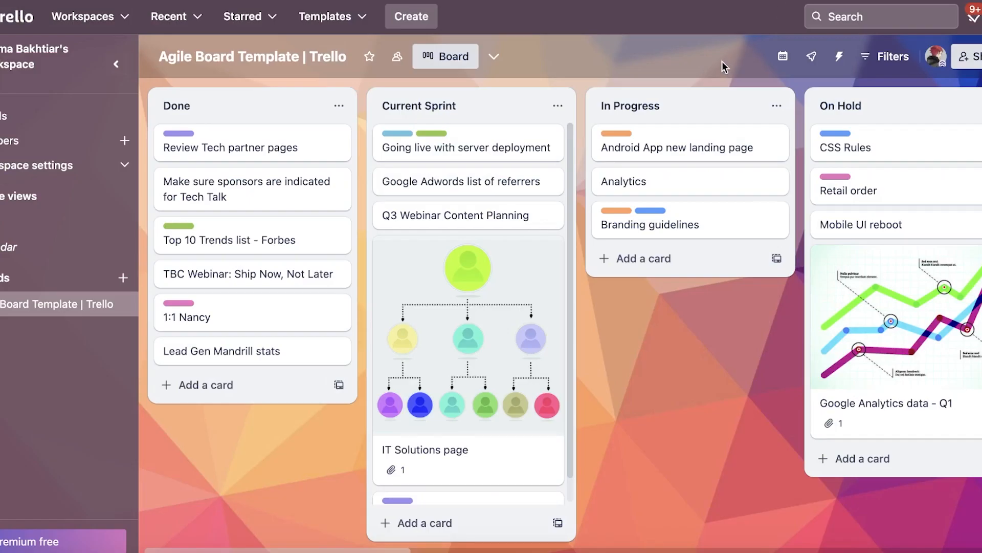
mouse_move(567, 194)
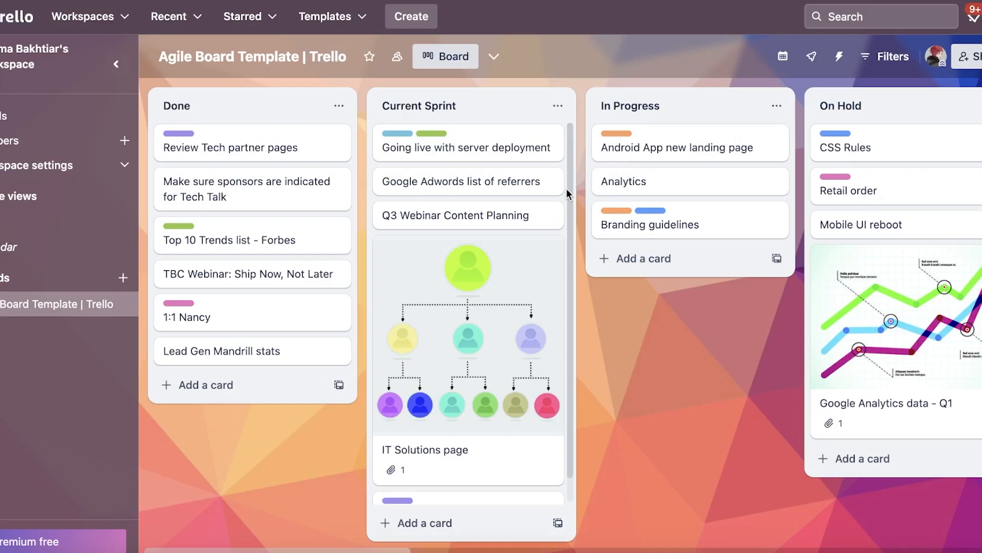
mouse_move(467, 215)
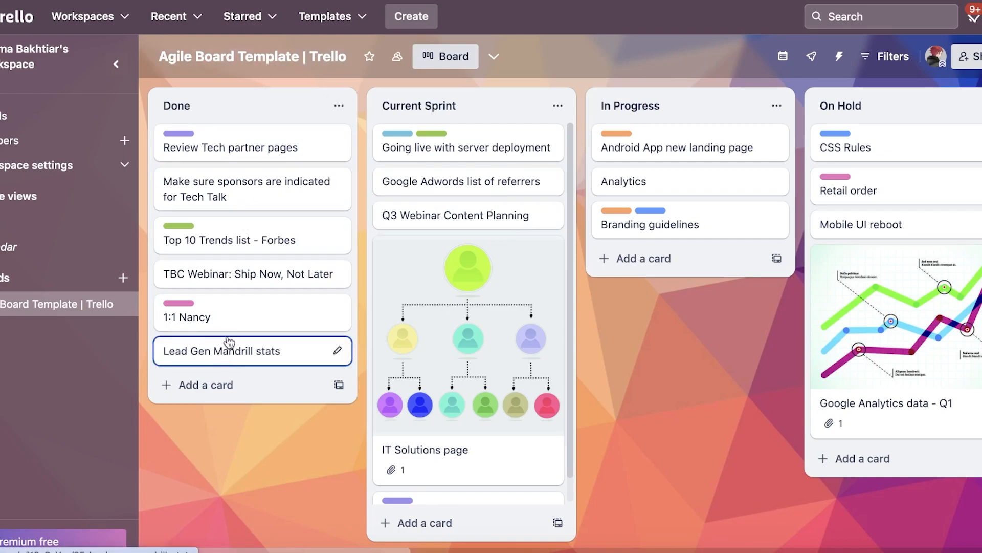
mouse_move(485, 287)
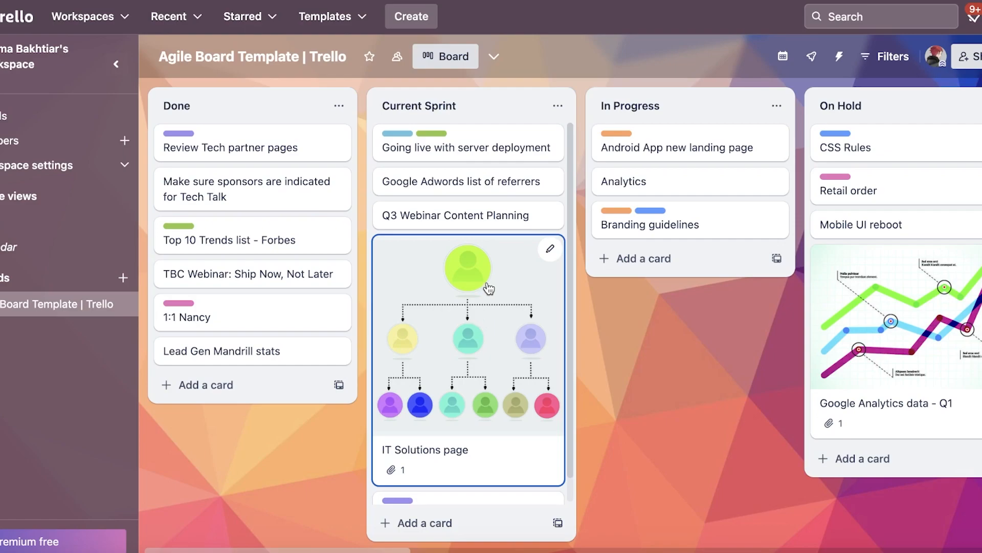
mouse_move(498, 279)
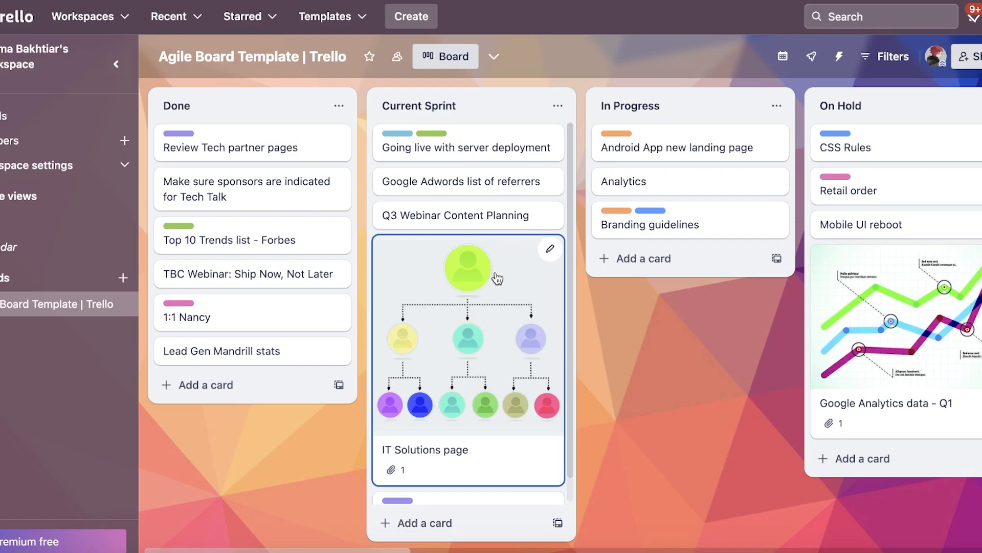
mouse_move(501, 275)
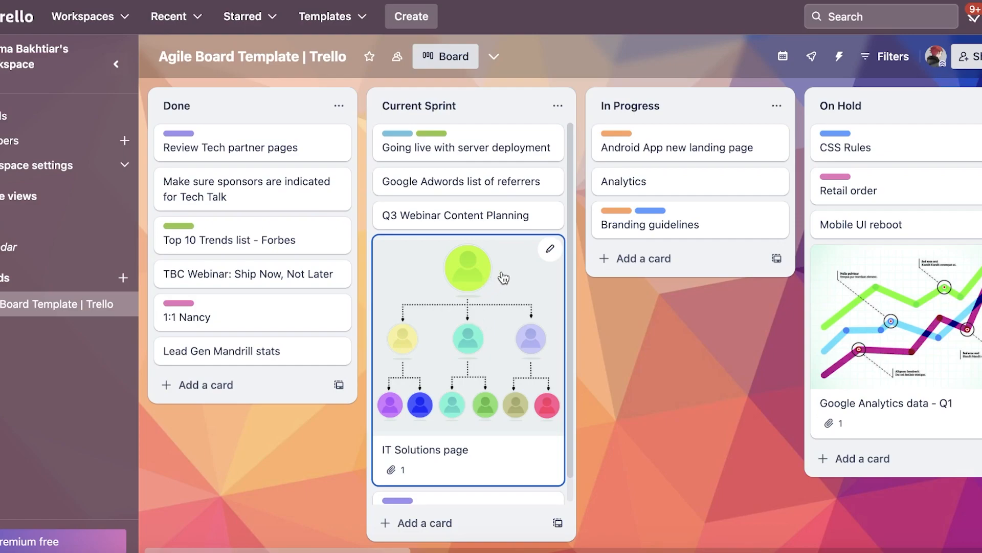
mouse_move(499, 280)
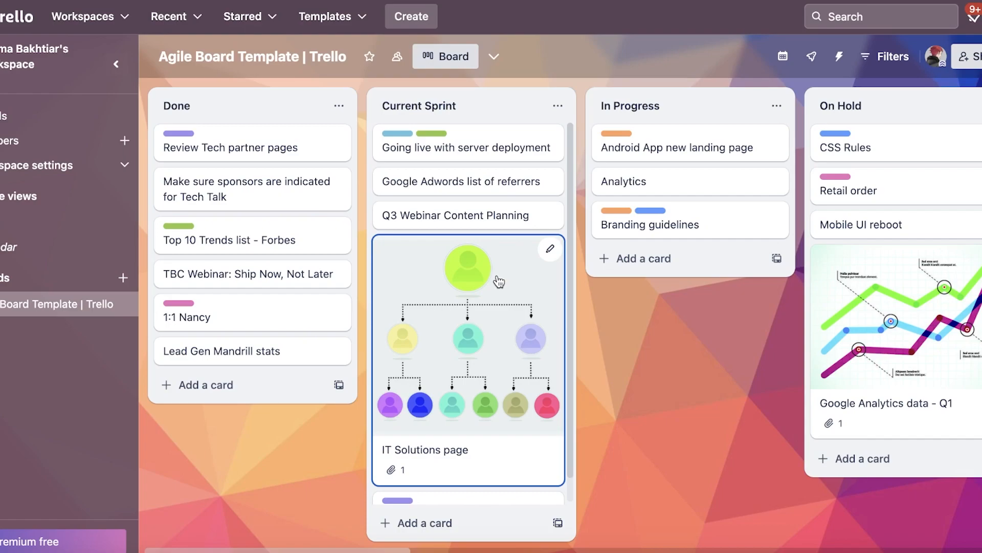
mouse_move(496, 293)
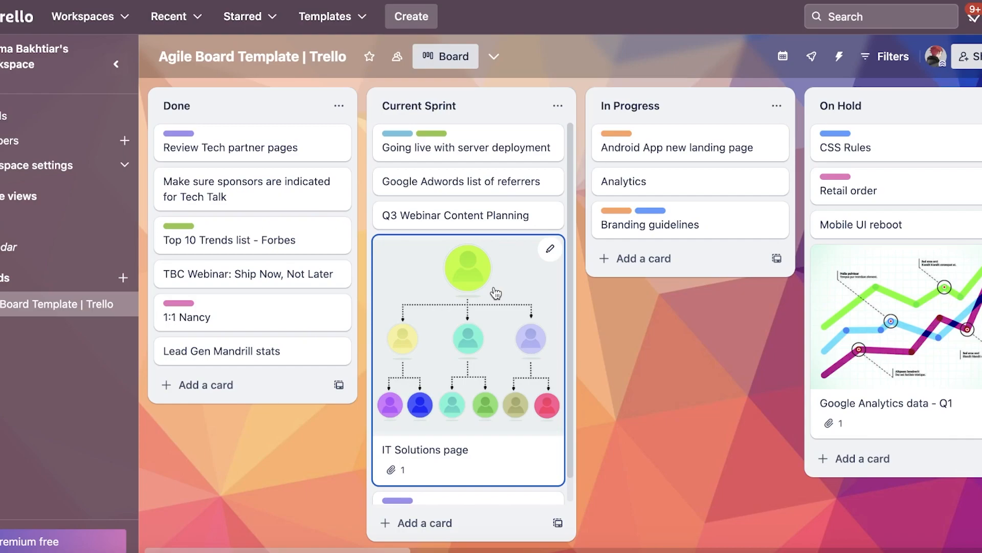
mouse_move(574, 242)
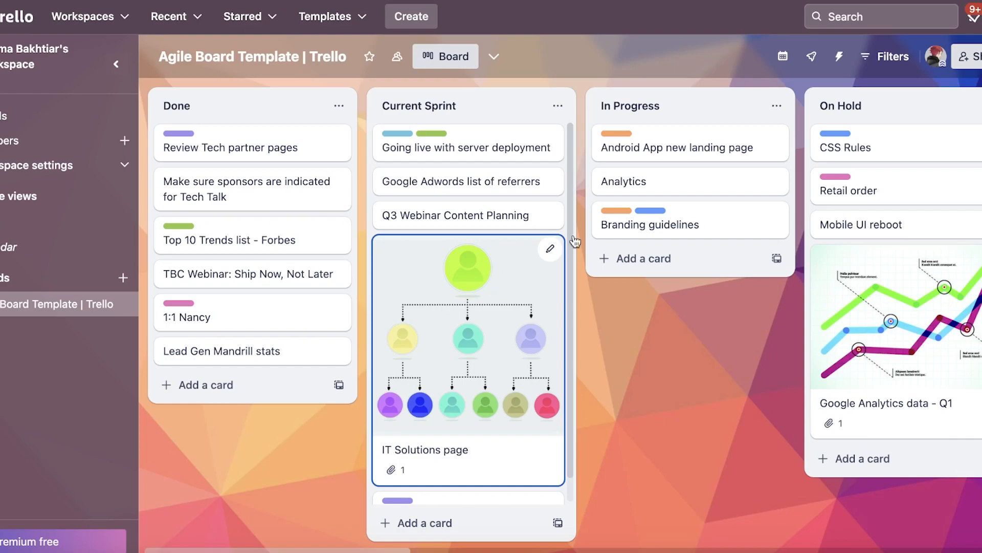
mouse_move(459, 265)
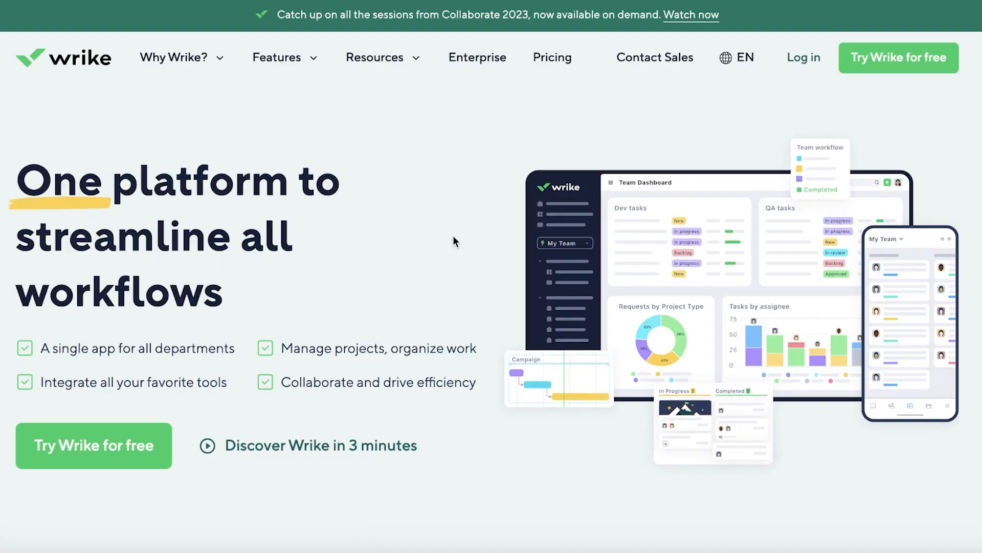
Step: Scroll the Wrike homepage down to its trusted-by customer logos and back up
scroll("down", 3)
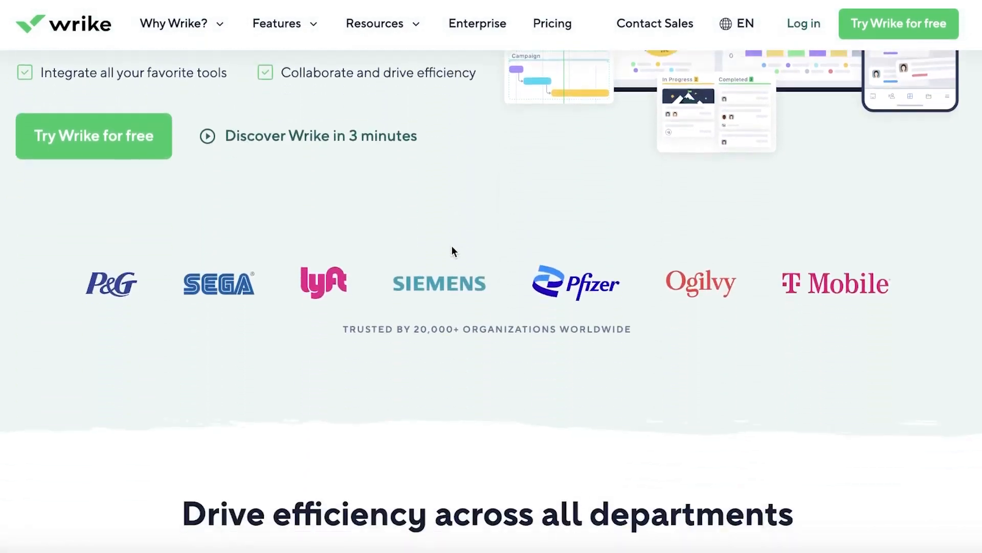
scroll("up", 3)
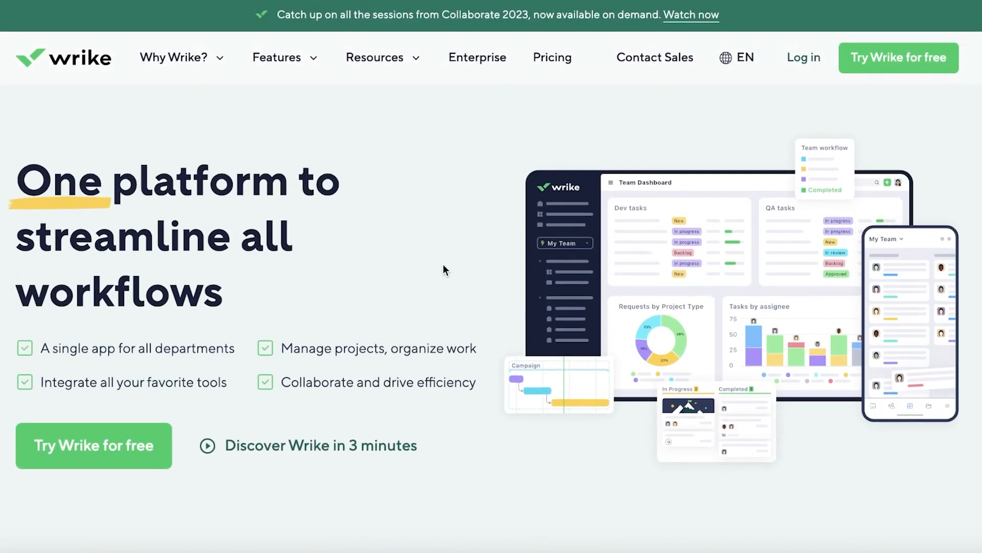
scroll("down", 3)
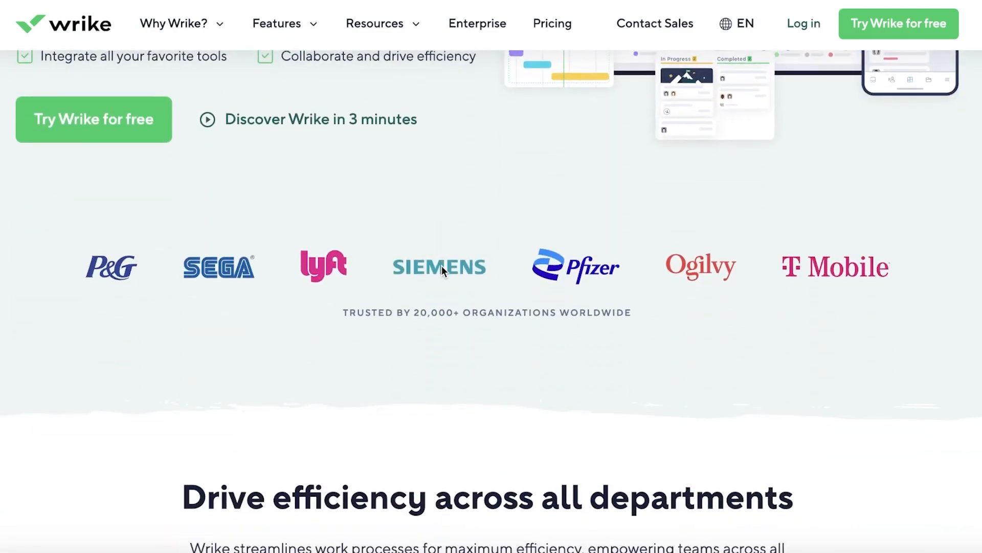
scroll("up", 3)
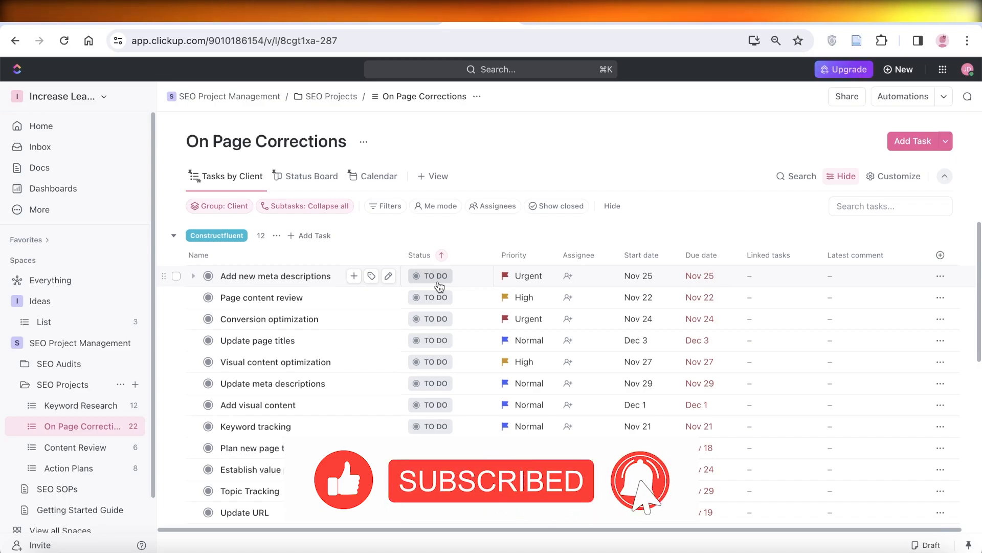
mouse_move(635, 130)
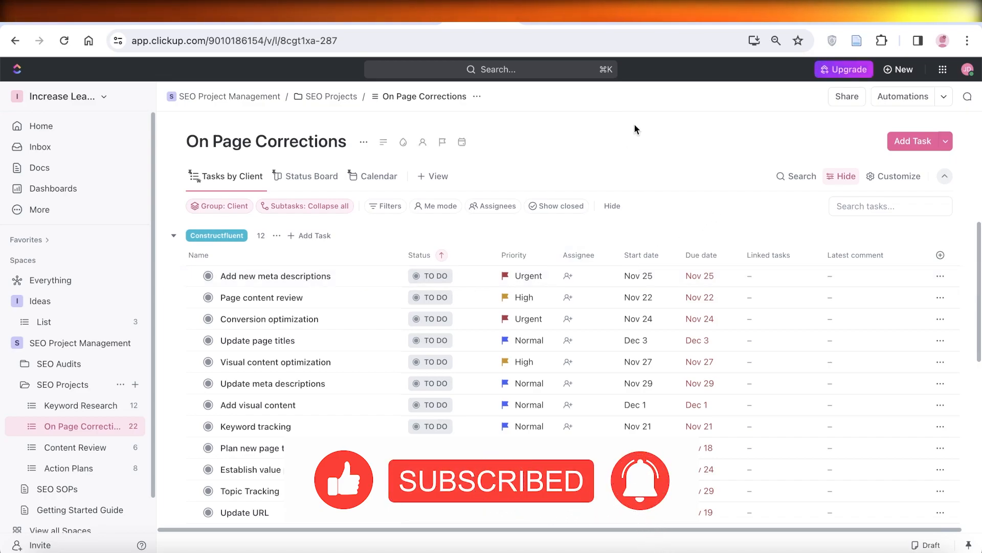